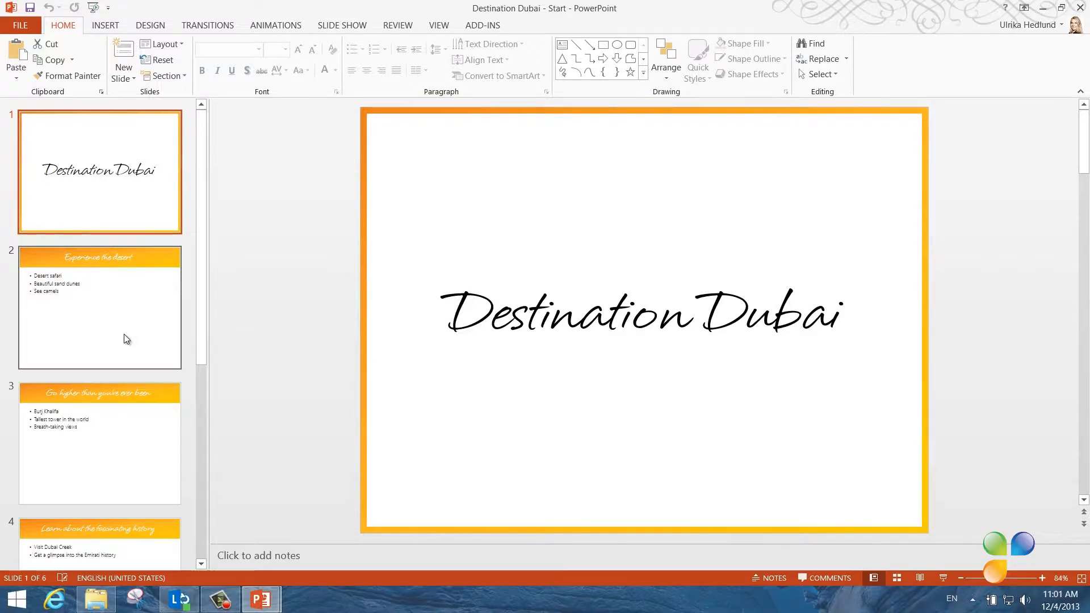
# Preview the finished deck's full-photo slides, ending on the Dubai Creek history slide
pyautogui.click(99, 442)
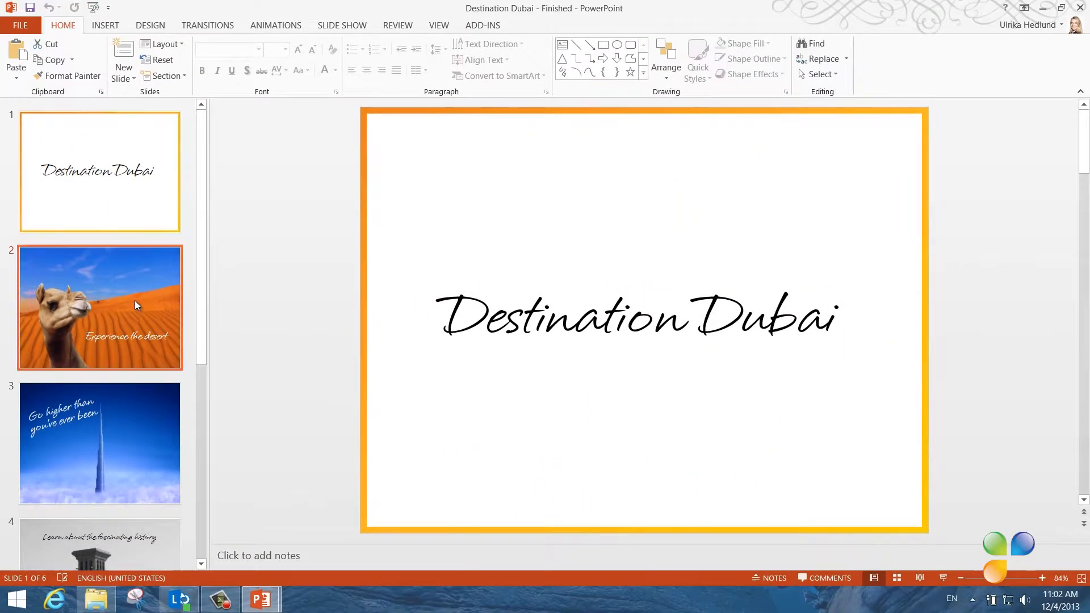
pyautogui.click(99, 442)
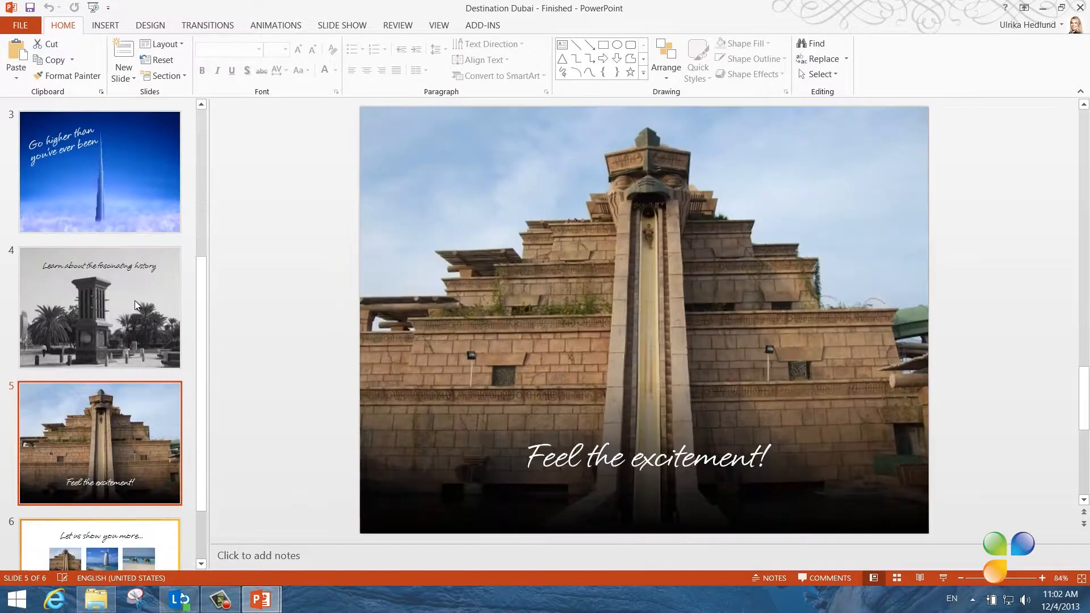
pyautogui.click(100, 542)
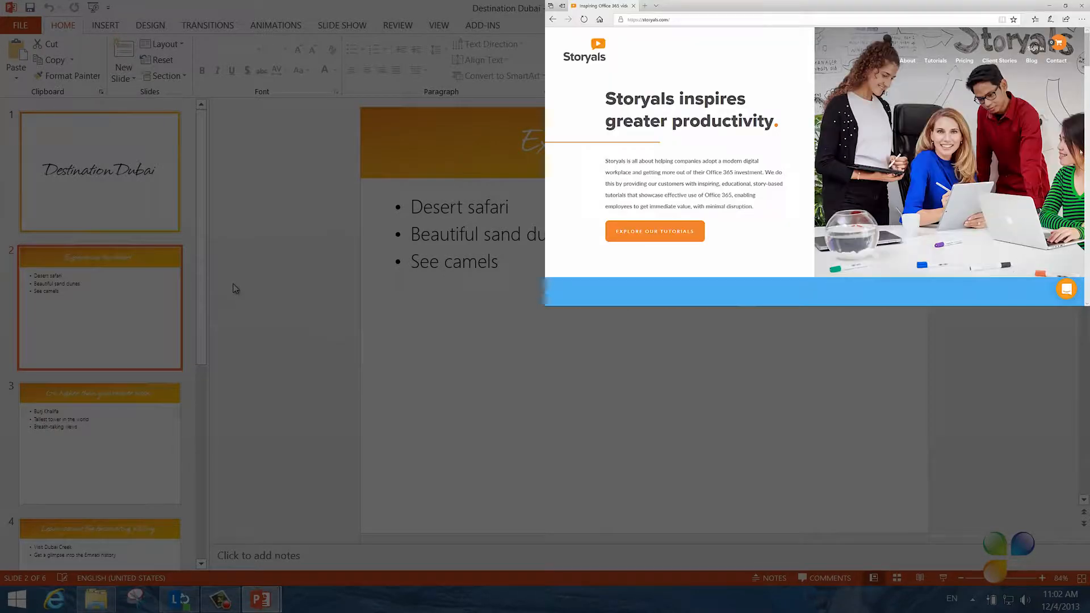
# Browse the Storyals tutorial topics list and a tutorial video page
pyautogui.click(935, 56)
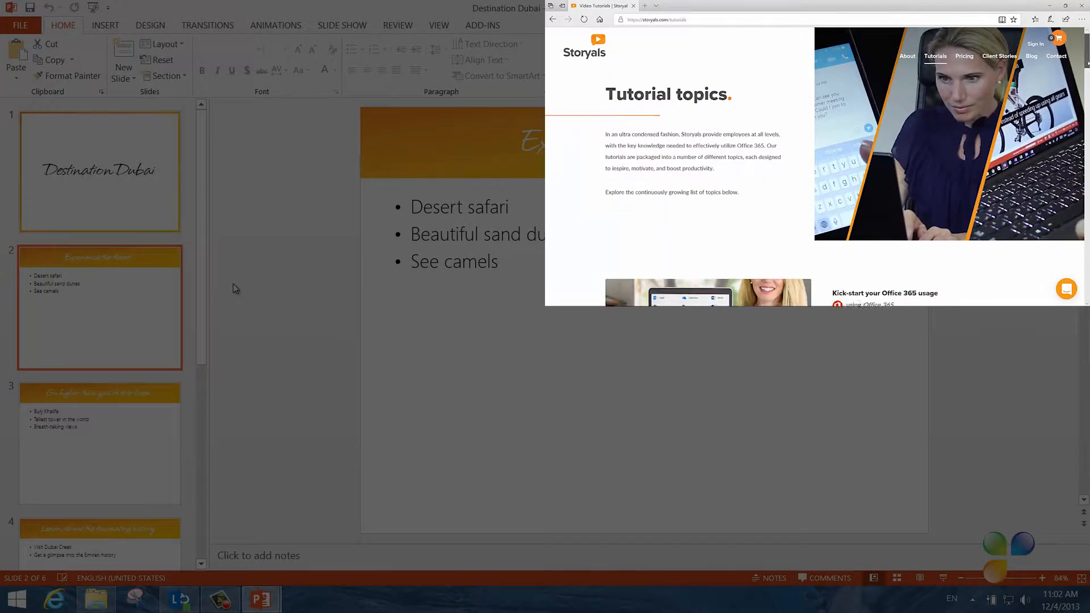
pyautogui.scroll(-3)
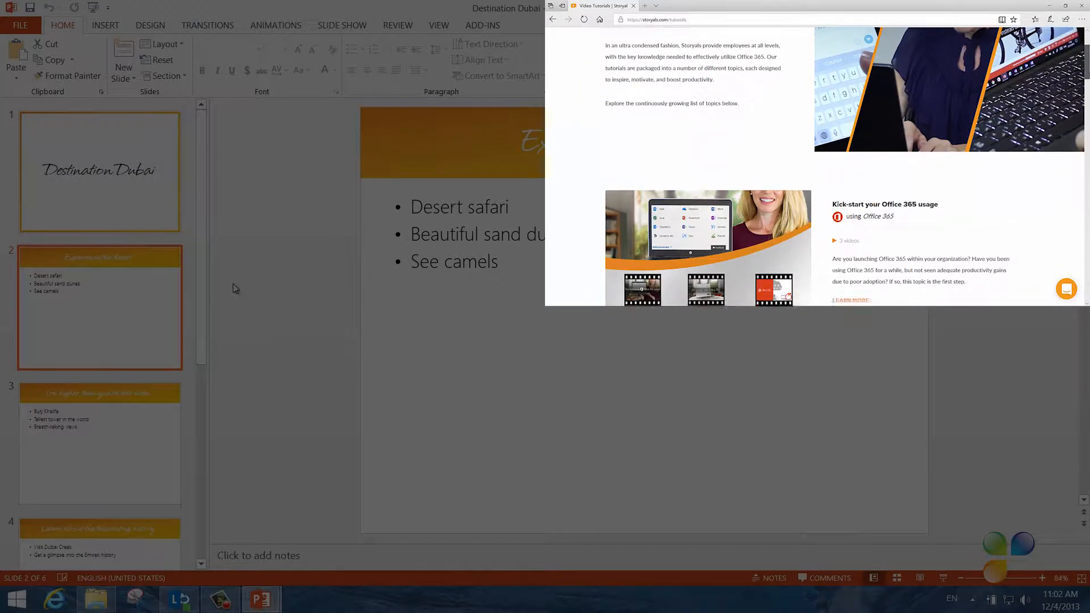
pyautogui.scroll(-3)
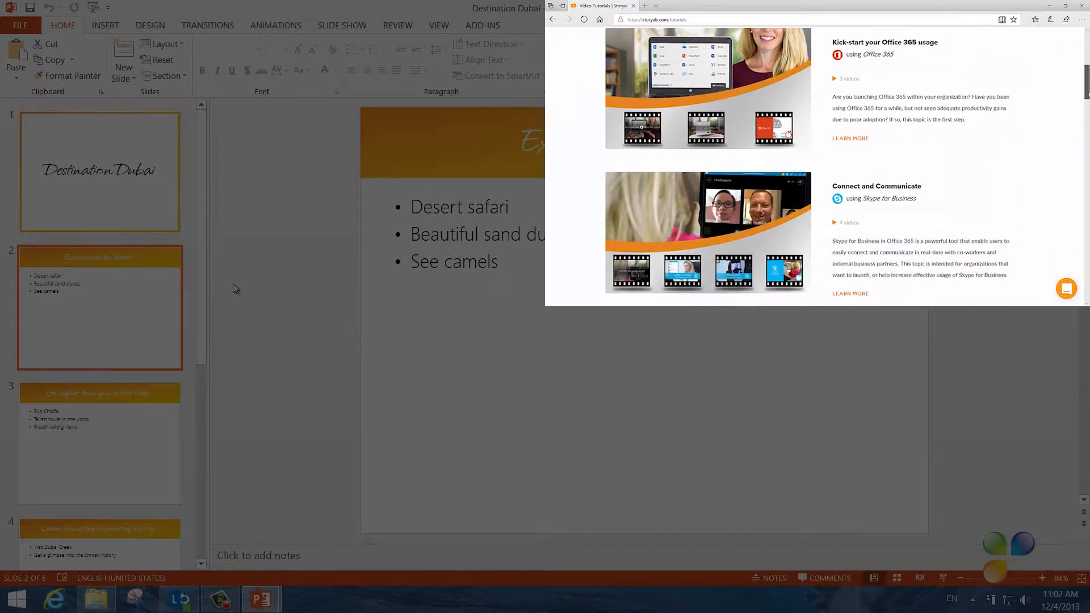
pyautogui.scroll(-3)
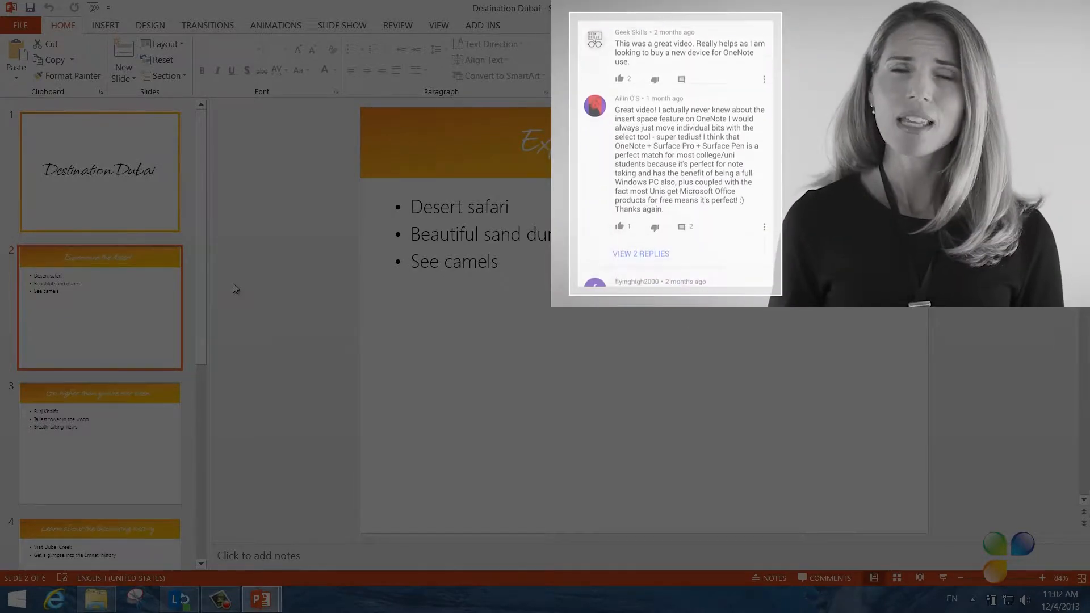
pyautogui.scroll(-3)
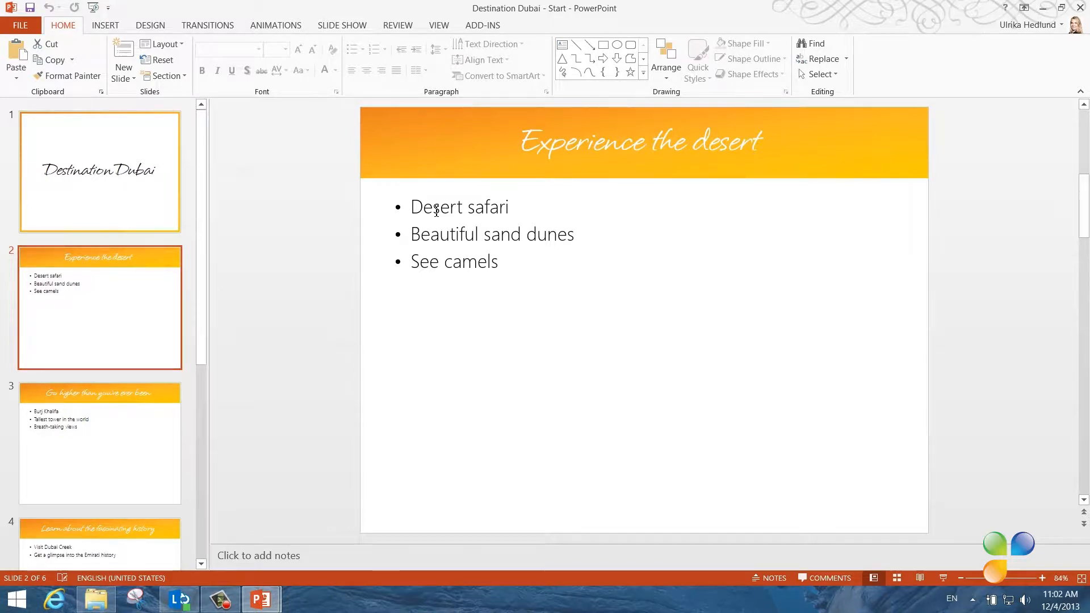
# Delete the 'Experience the desert' bullet list and insert a full-slide sand dune photo
pyautogui.click(458, 206)
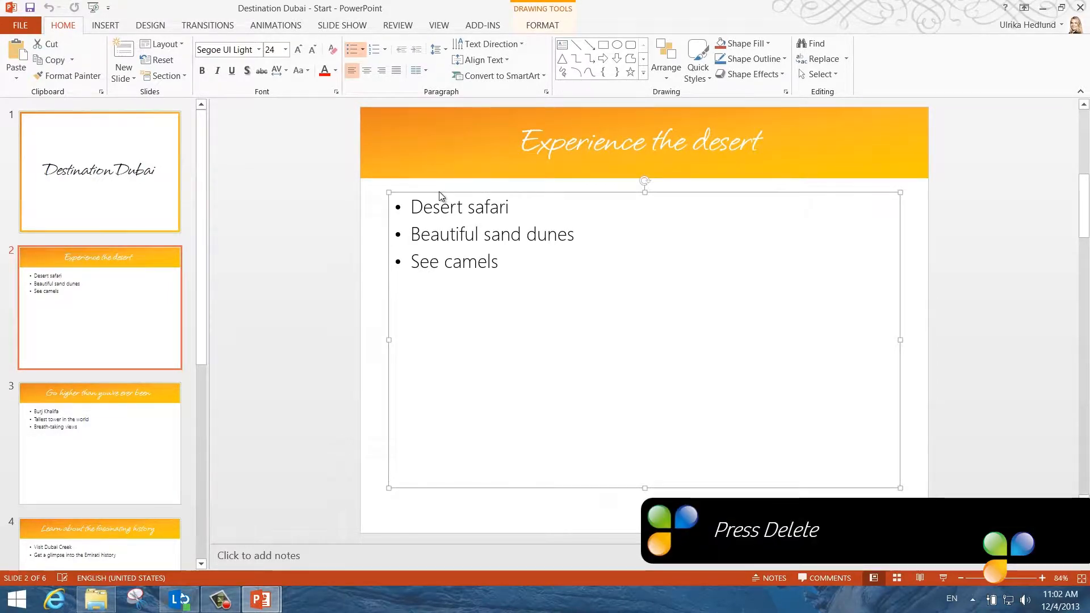
pyautogui.press('Delete')
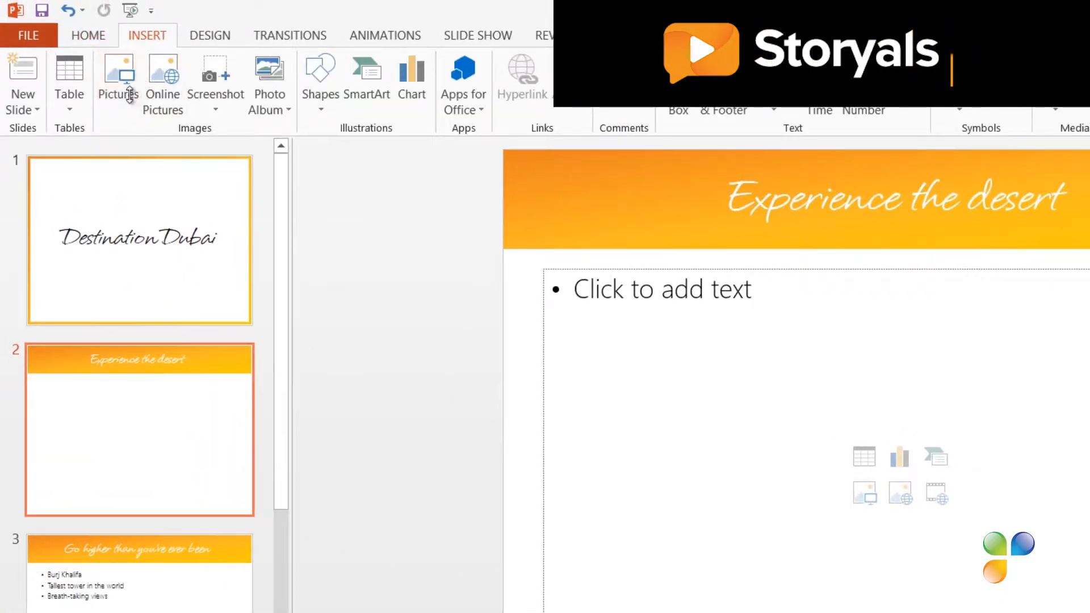
pyautogui.click(118, 73)
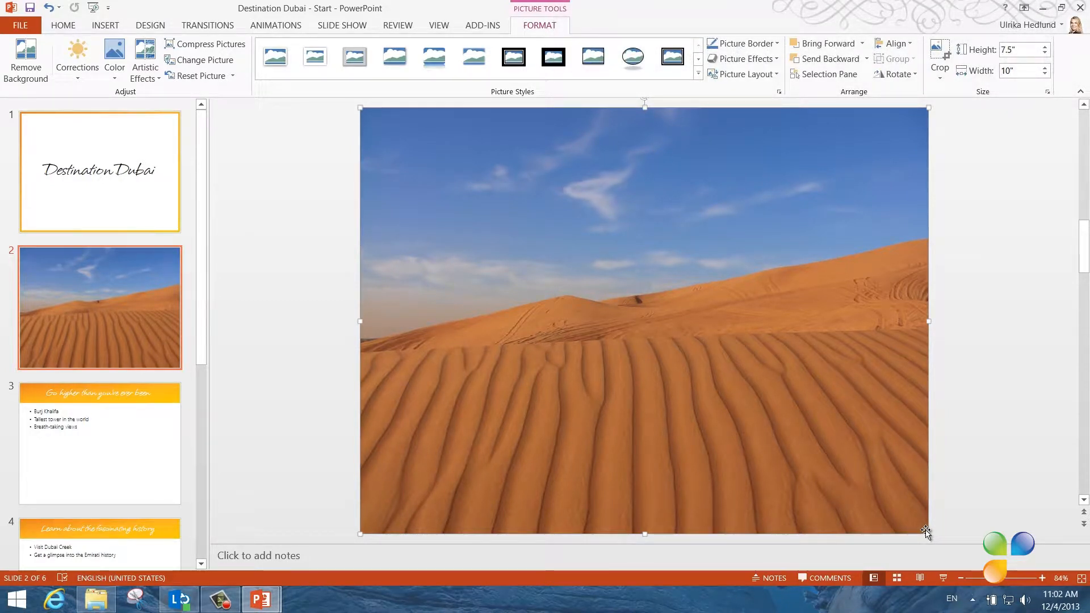
pyautogui.moveTo(644, 325)
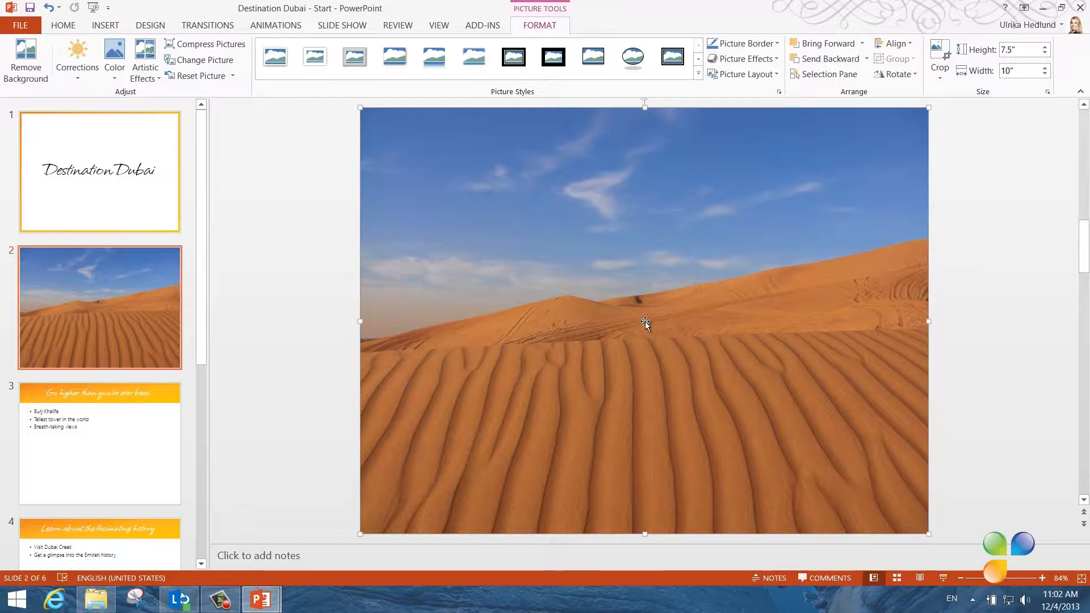
pyautogui.moveTo(478, 292)
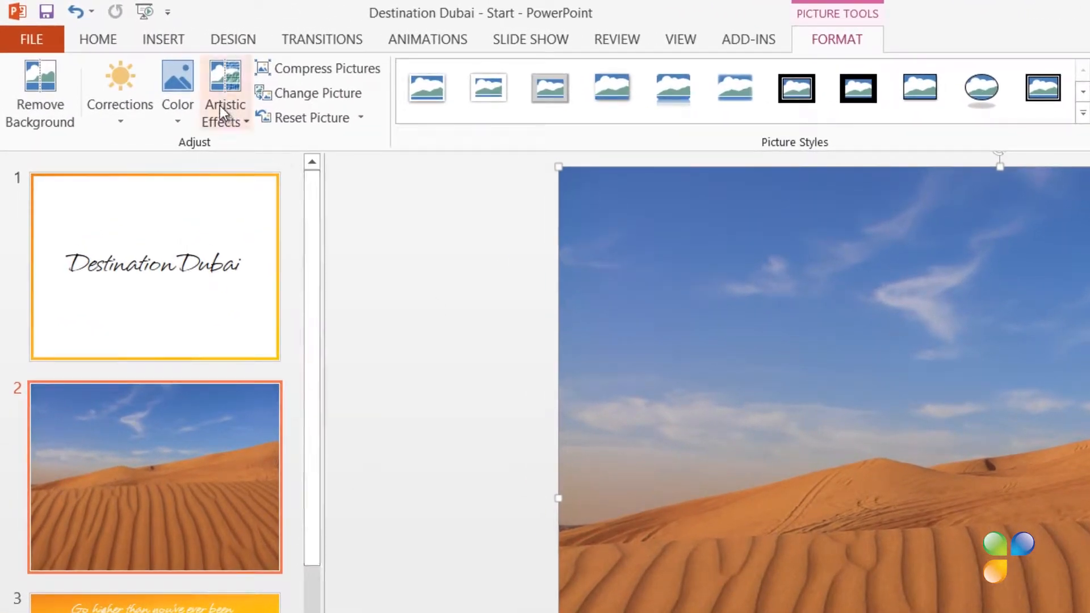
# Apply a higher-saturation Color option to the dune photo
pyautogui.click(177, 94)
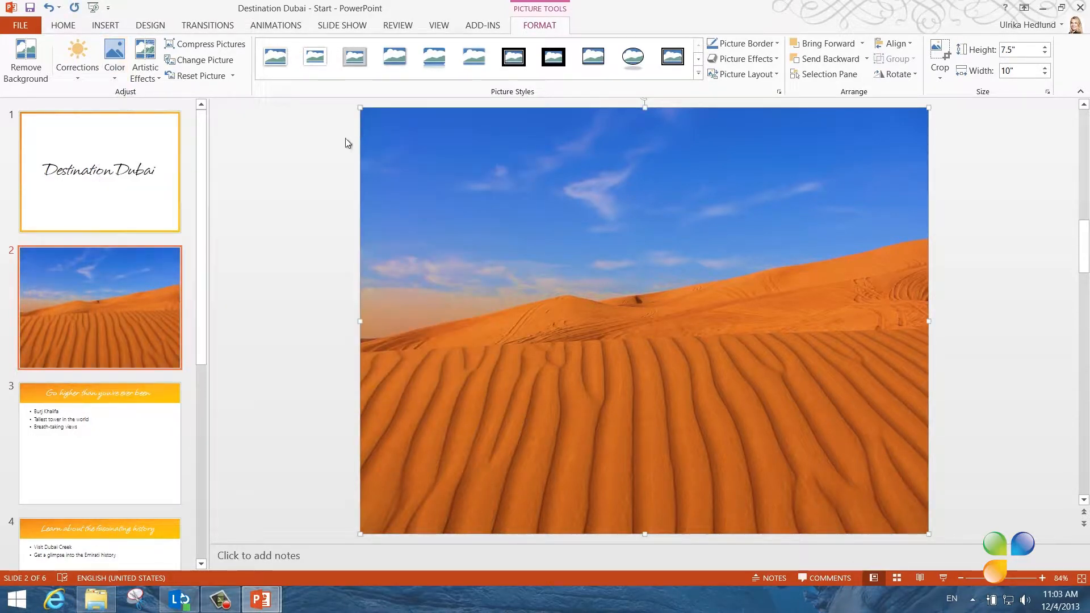
pyautogui.moveTo(309, 151)
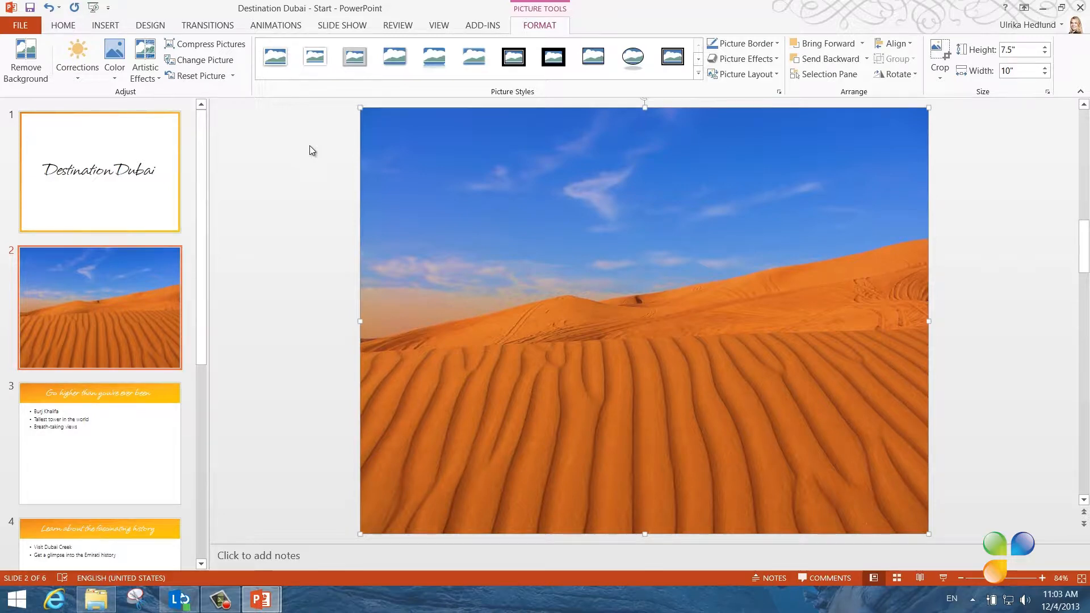
pyautogui.moveTo(285, 147)
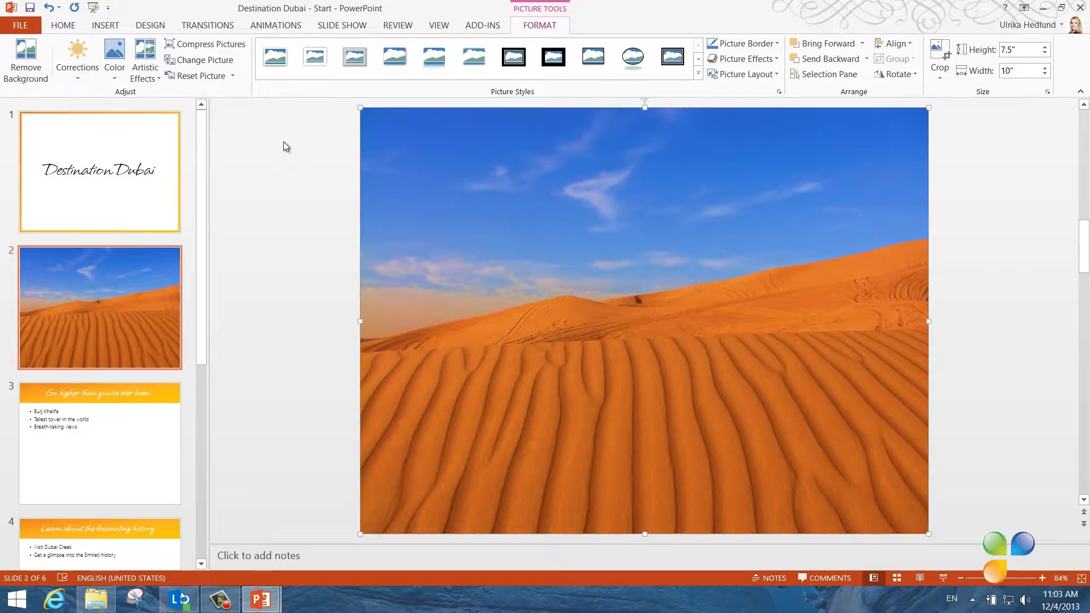
# Search Office.com Clip Art for 'camel' and insert the camel head photo
pyautogui.click(105, 25)
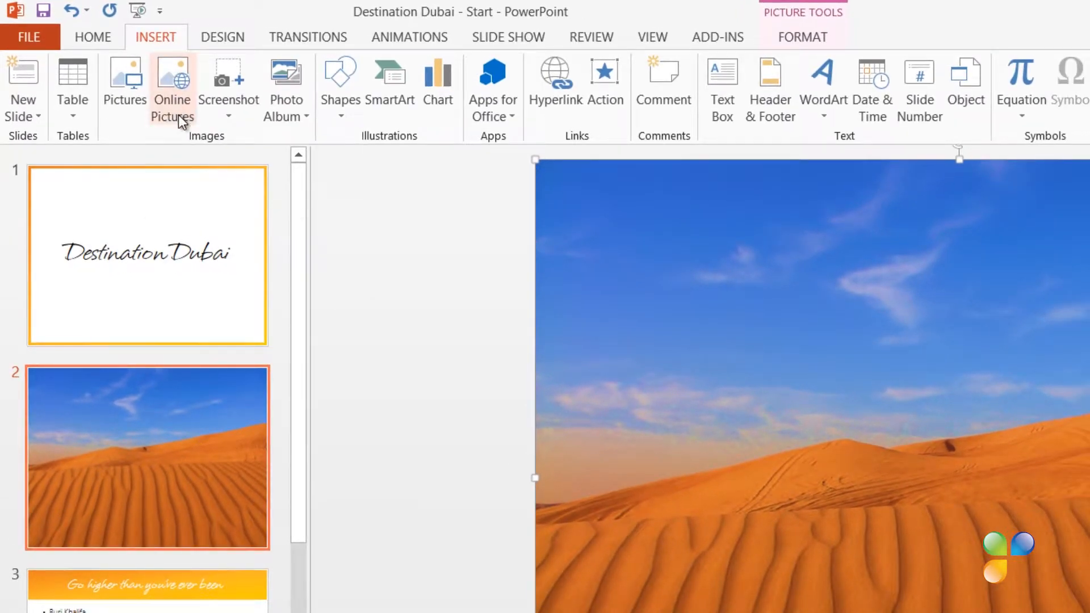
pyautogui.click(171, 89)
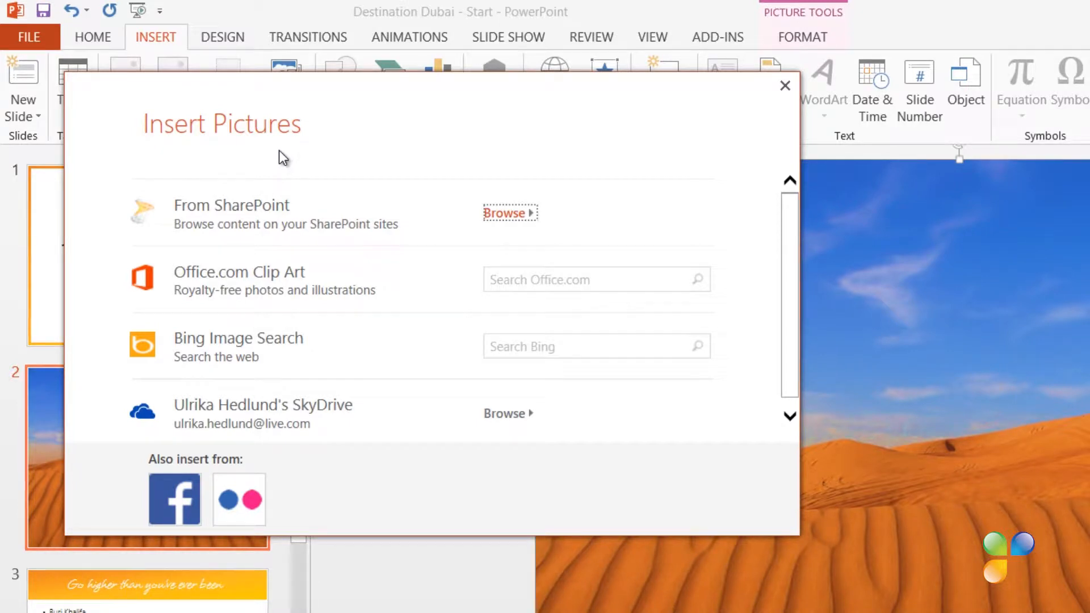
pyautogui.click(596, 279)
pyautogui.write('camel')
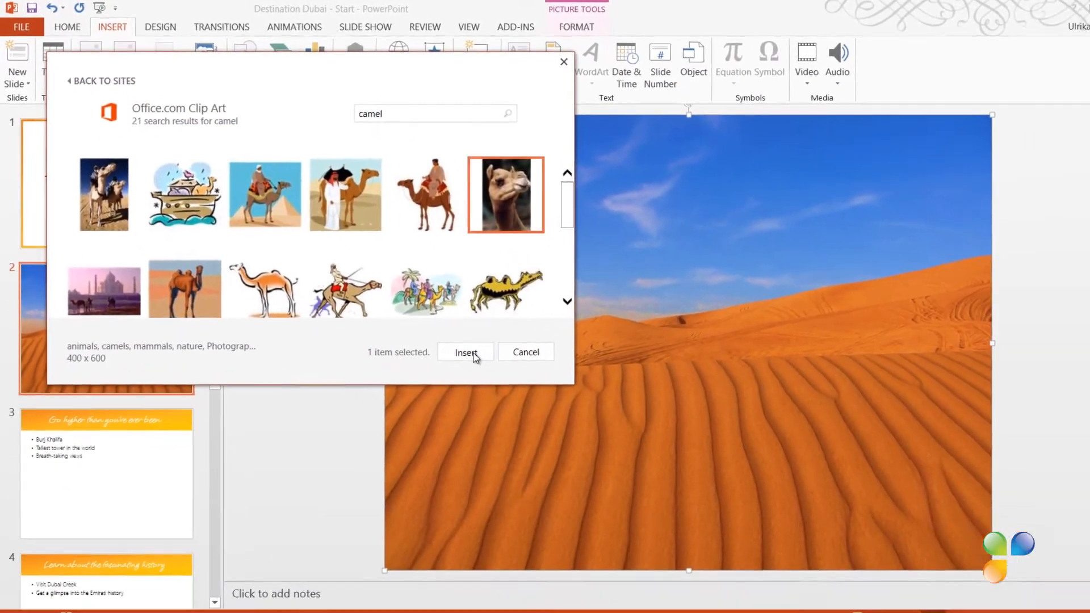
pyautogui.click(465, 352)
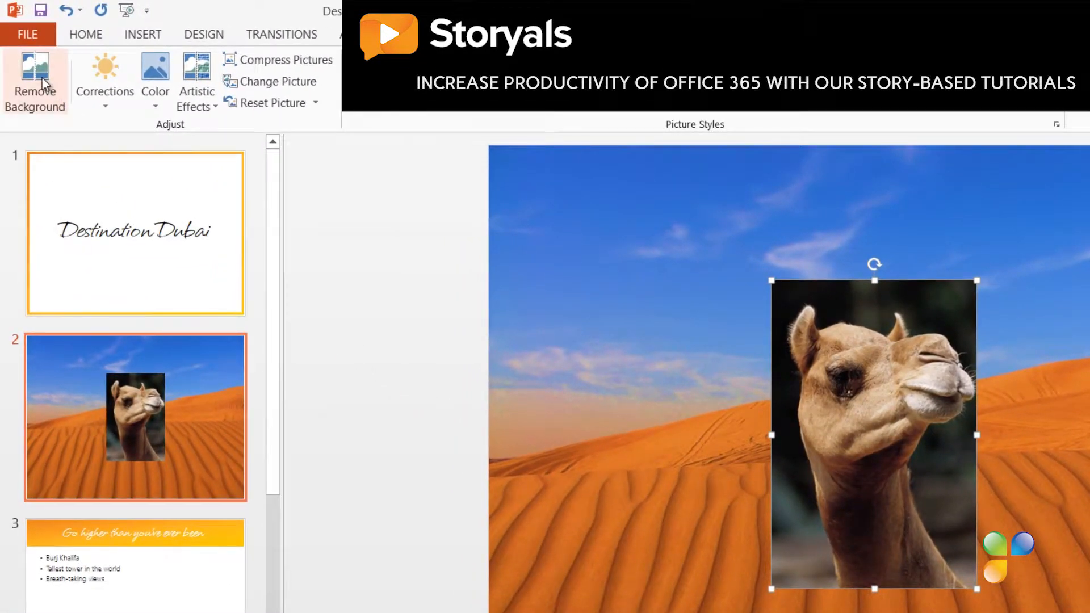
# Remove the camel photo's dark background and keep the changes
pyautogui.click(34, 83)
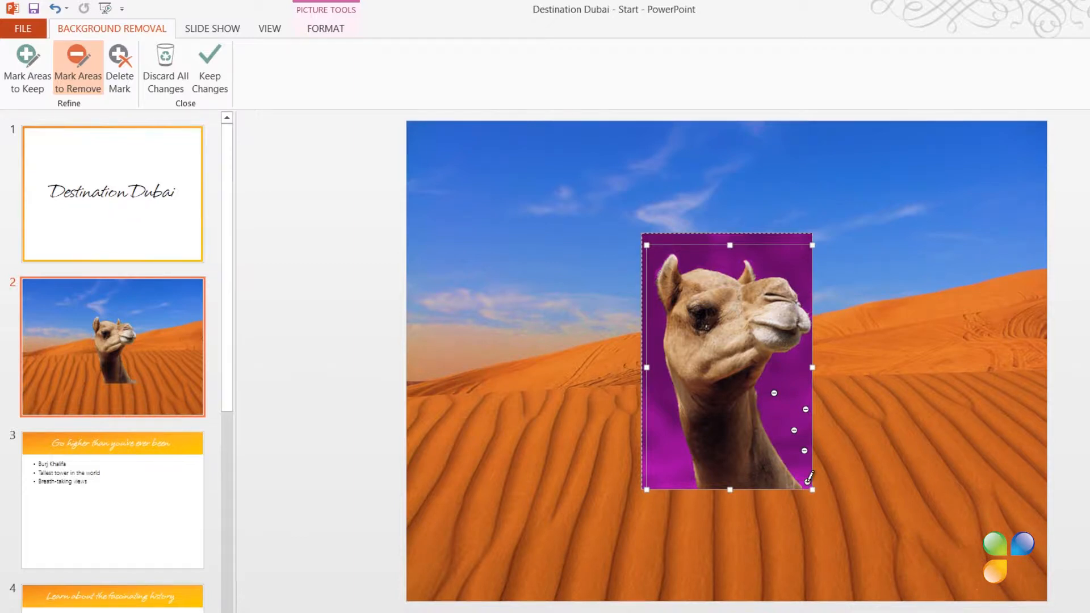
pyautogui.moveTo(219, 64)
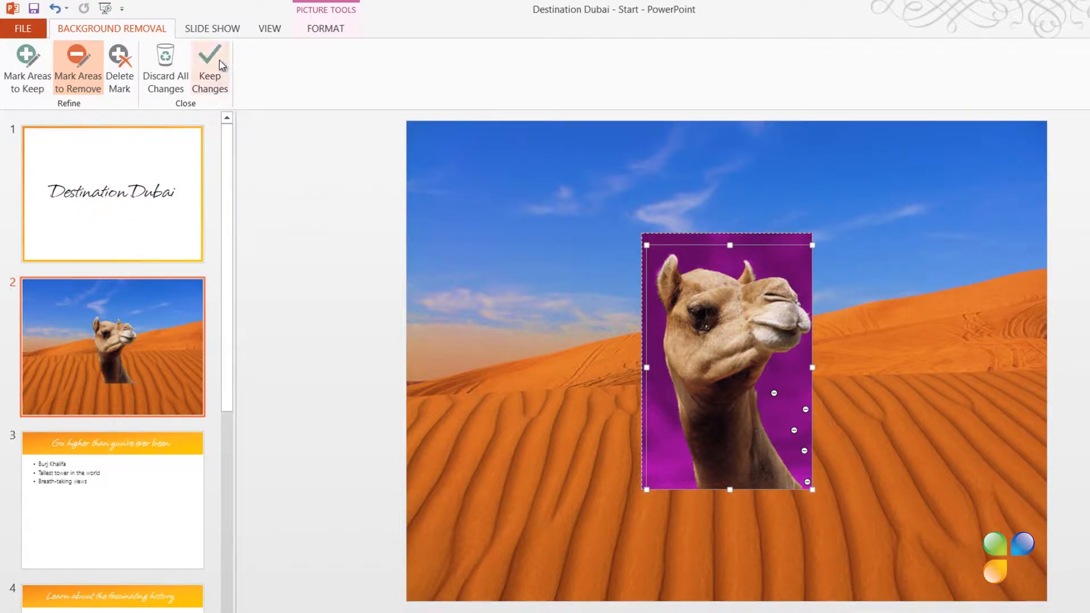
pyautogui.click(209, 68)
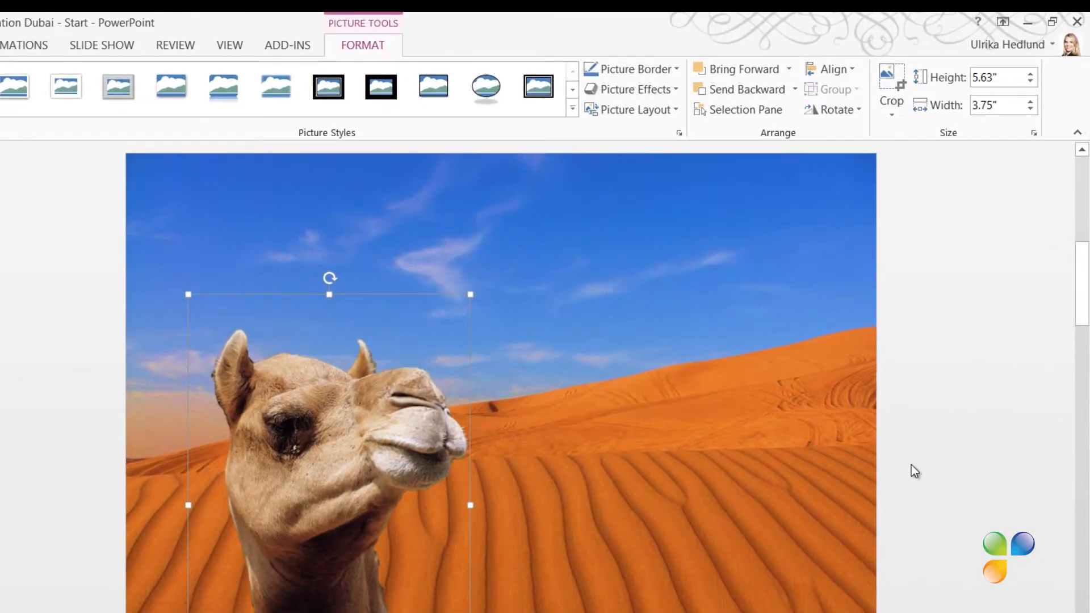
pyautogui.moveTo(755, 142)
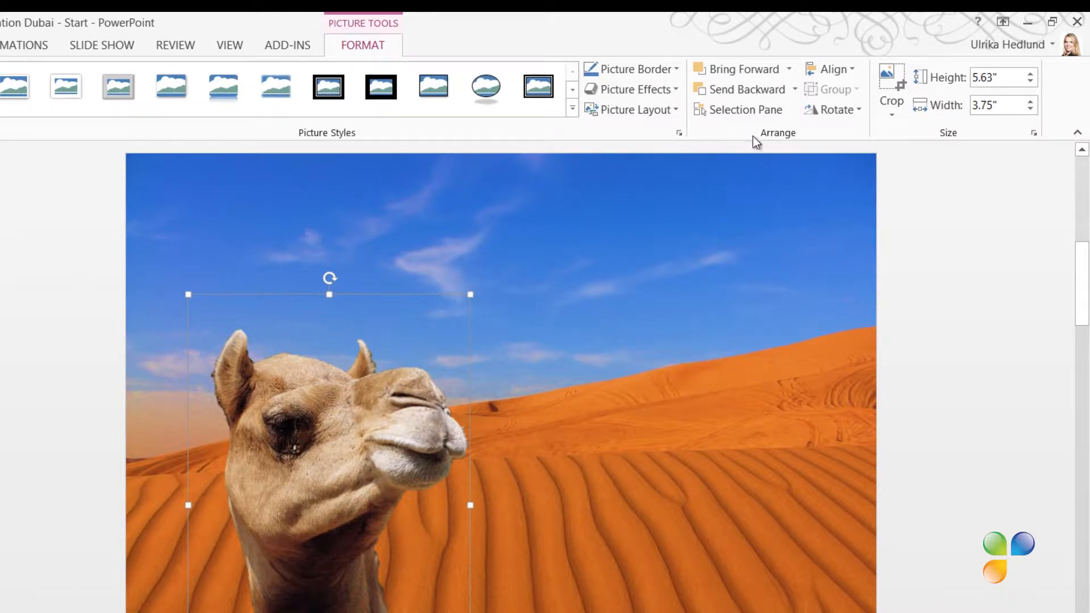
# Bring the 'Experience the desert' title in front of the camel via the Selection Pane
pyautogui.click(738, 109)
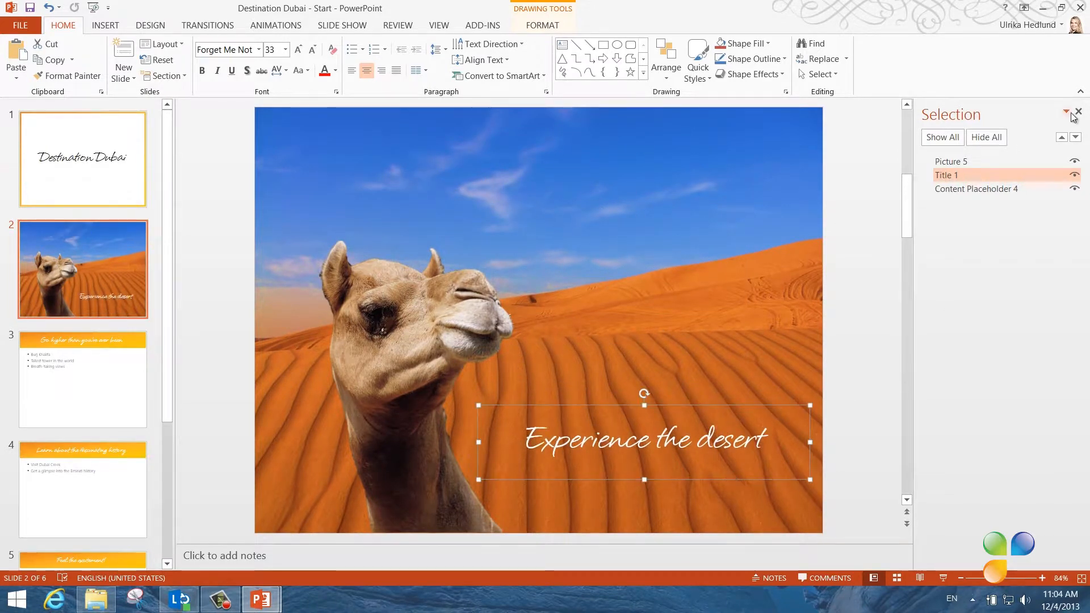
pyautogui.click(82, 378)
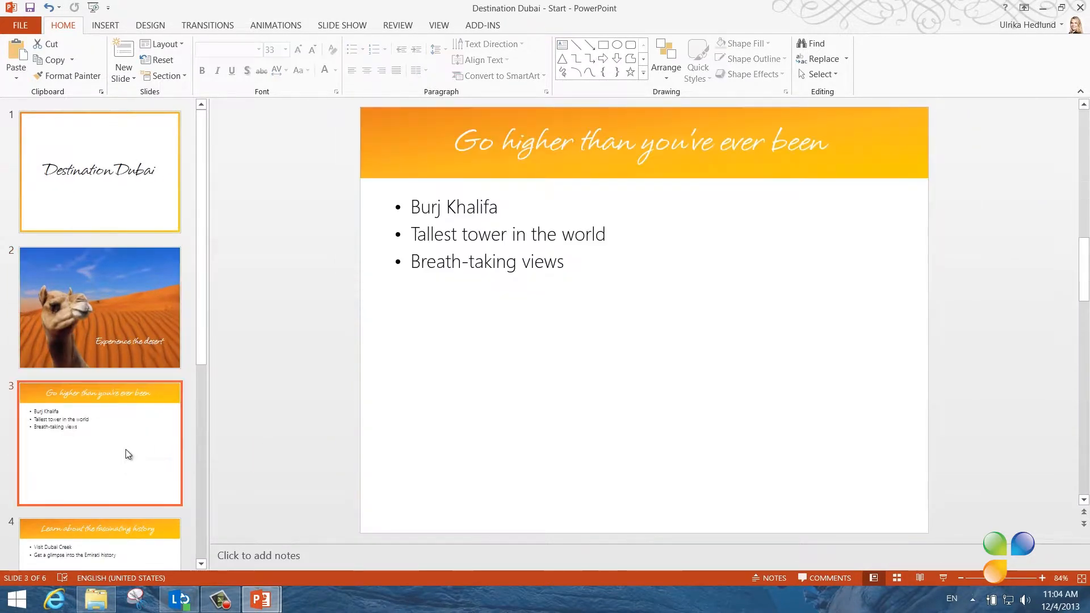
# Delete slide 3's bullets and pick the tower-in-clouds image from a Bing 'Burj Khalifa' search
pyautogui.click(454, 207)
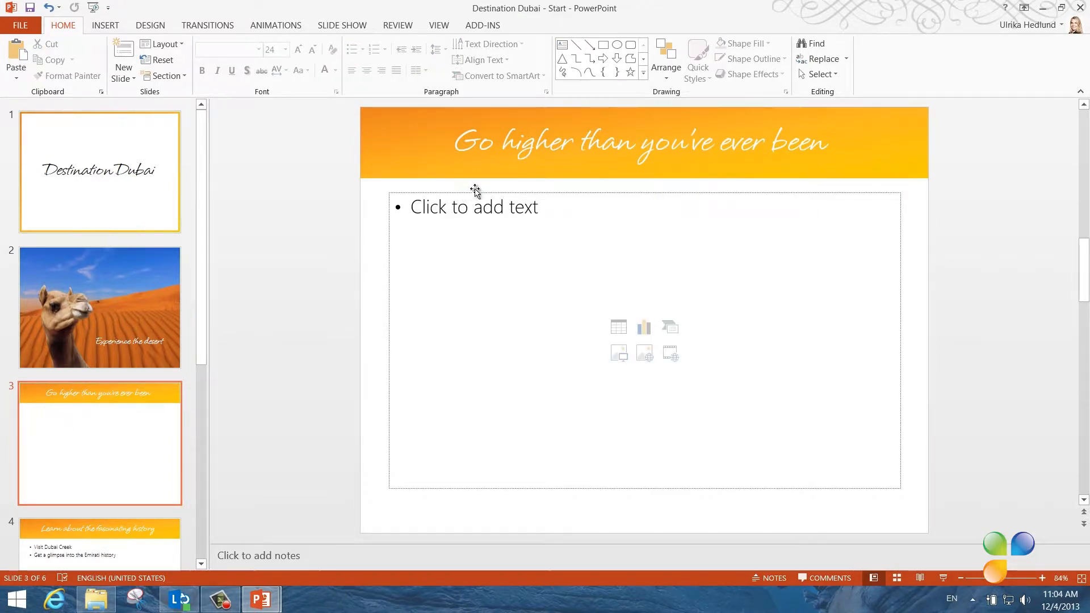
pyautogui.click(474, 207)
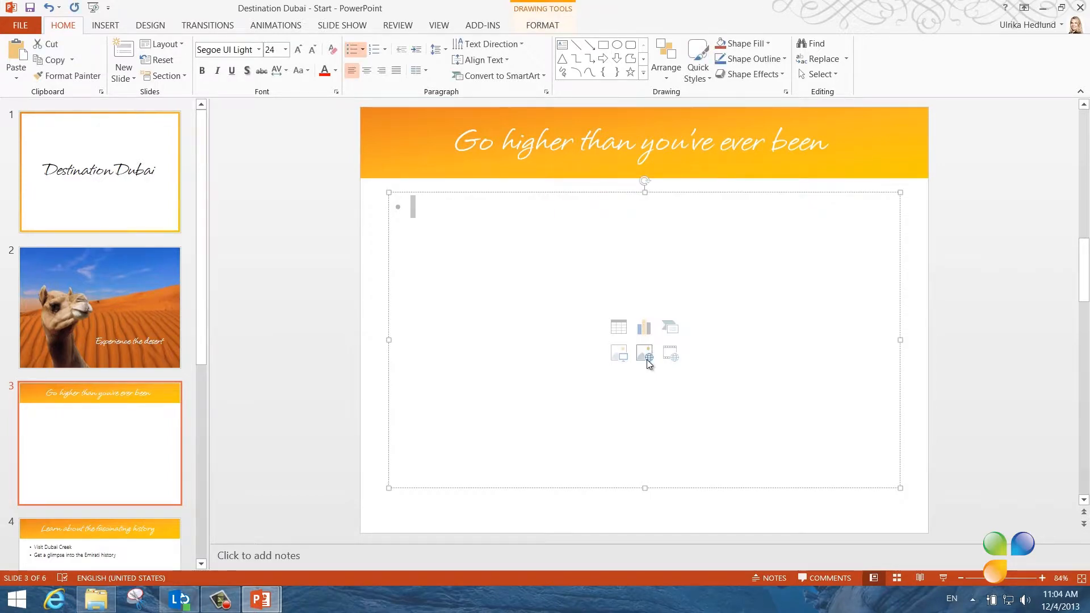
pyautogui.click(645, 353)
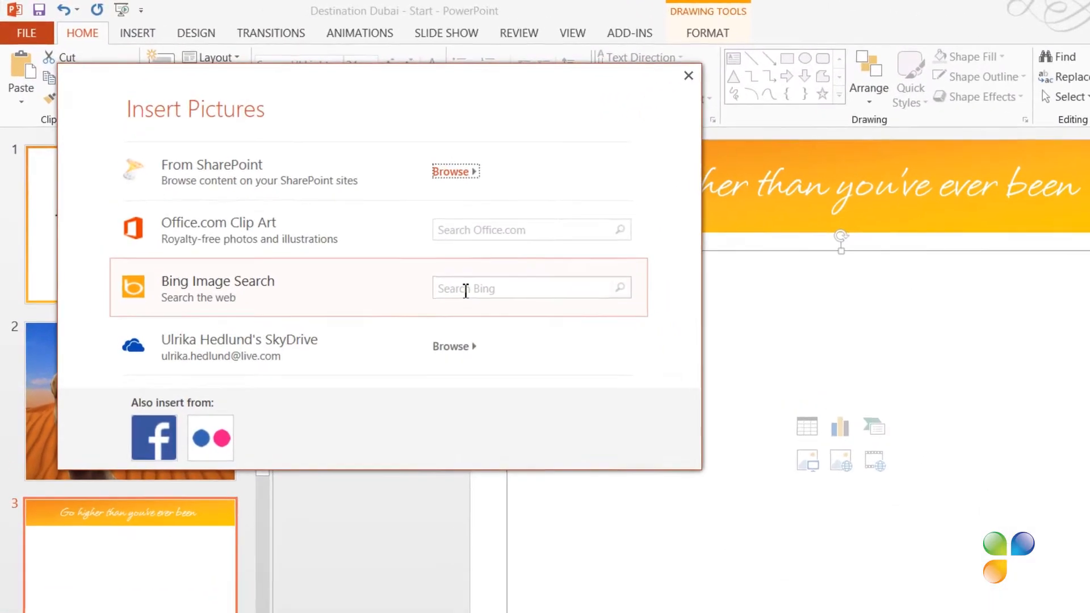
pyautogui.write('Burj Khalifa Vladstudio')
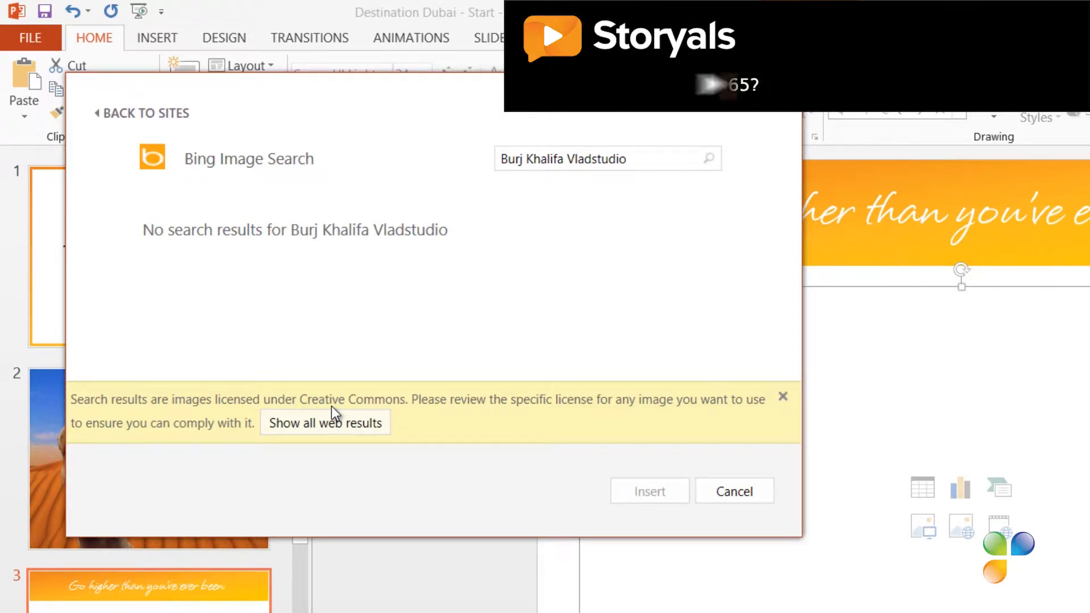
pyautogui.click(324, 422)
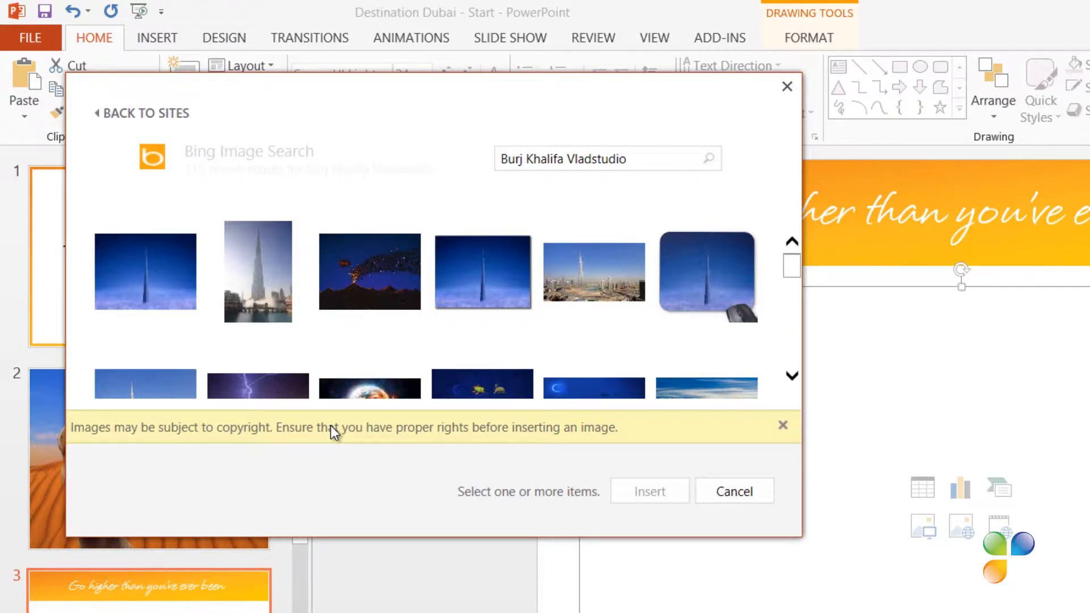
pyautogui.click(145, 271)
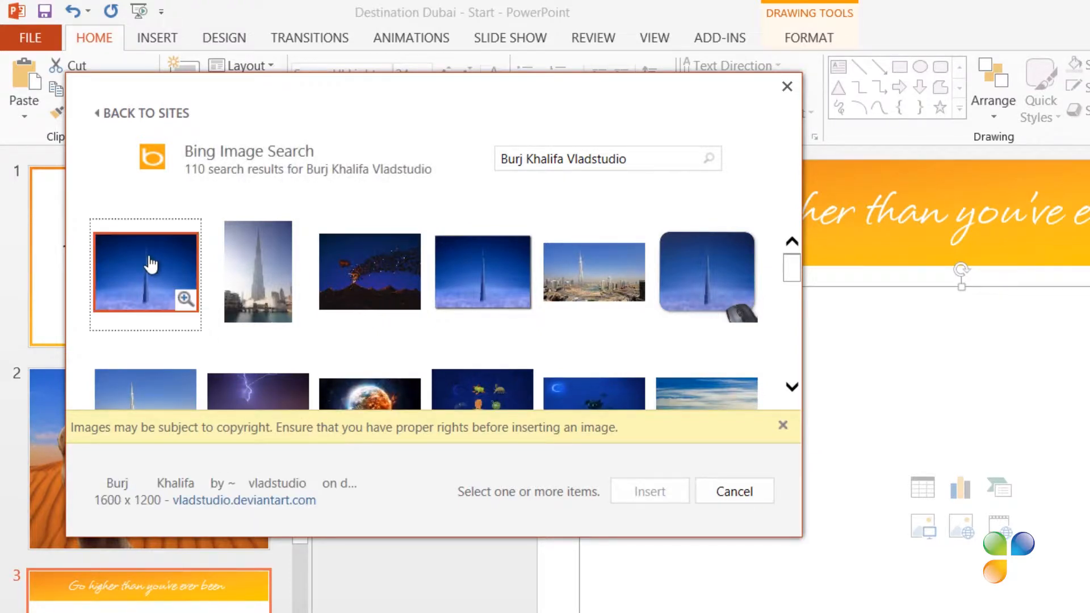
pyautogui.click(145, 271)
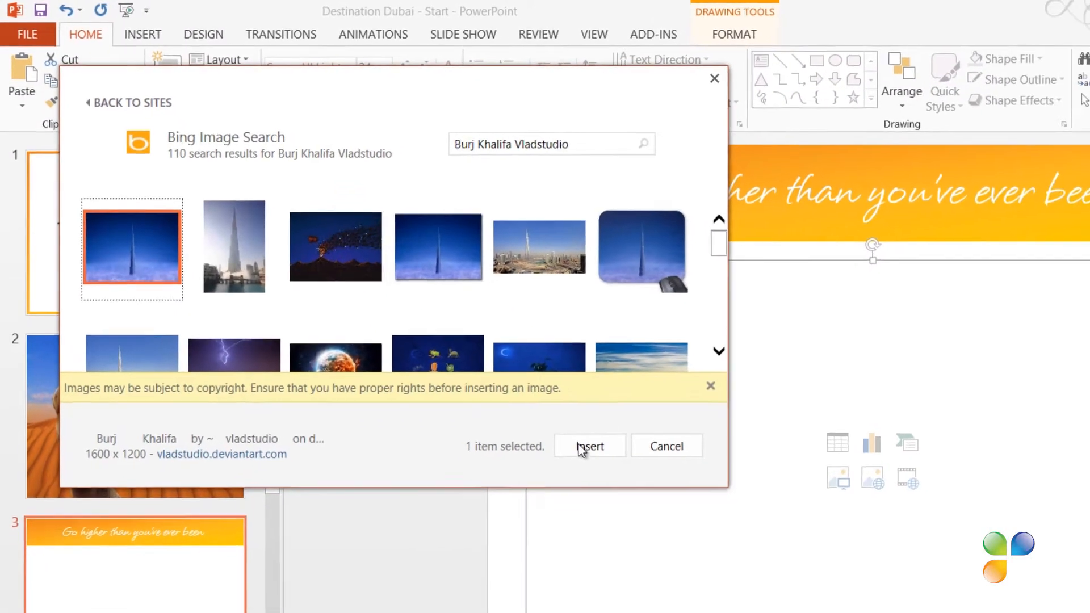
# Insert the Burj Khalifa tower-in-clouds photo and enlarge it to cover slide 3
pyautogui.click(589, 445)
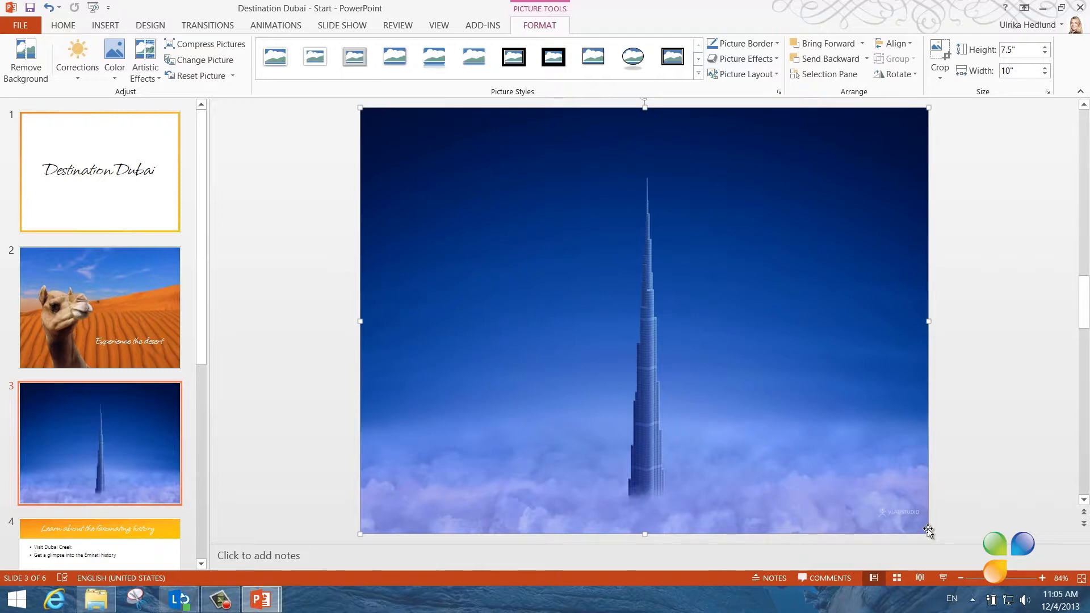
pyautogui.moveTo(773, 379)
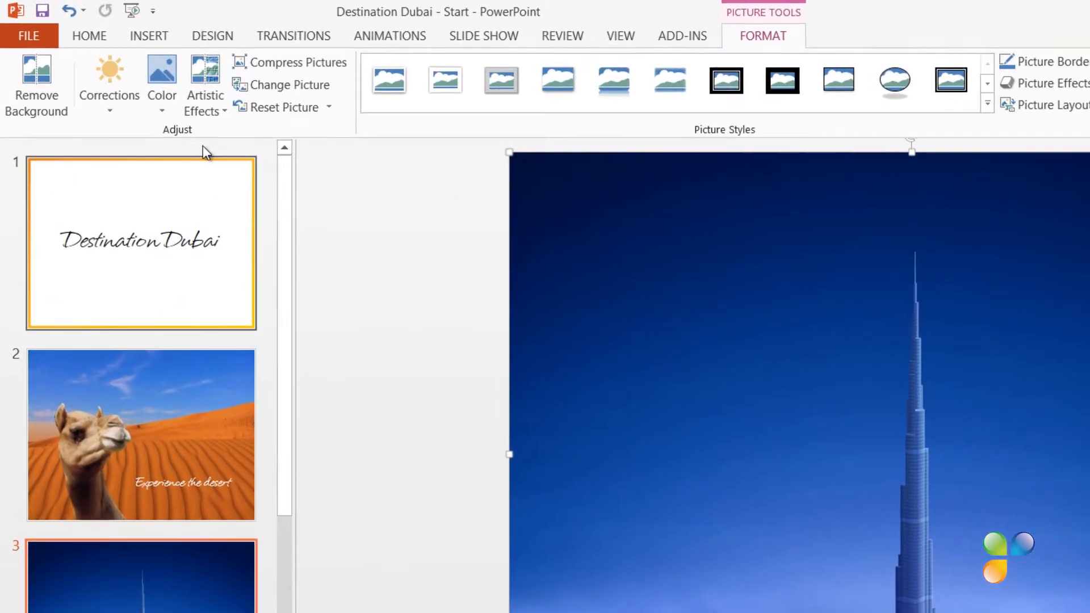
# Apply a Brightness/Contrast preset from Corrections to the Burj Khalifa photo
pyautogui.click(109, 83)
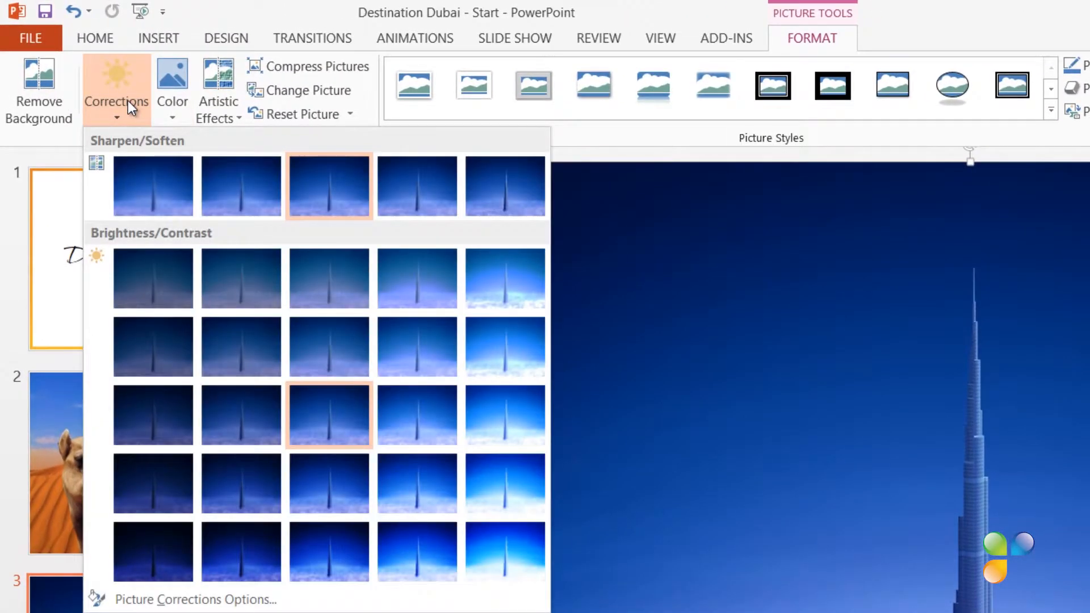
pyautogui.moveTo(372, 296)
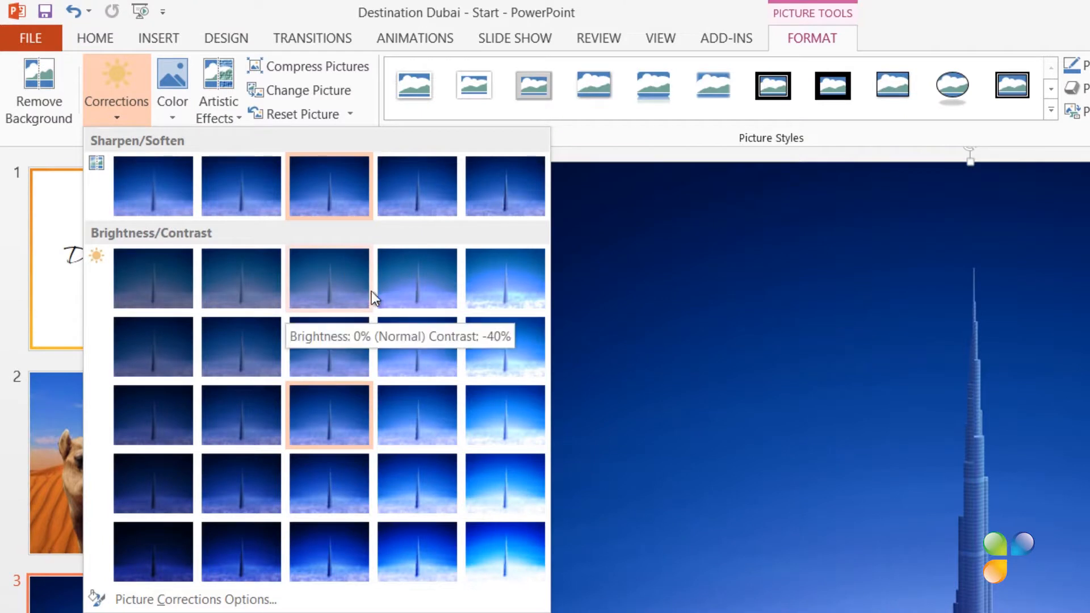
pyautogui.moveTo(415, 344)
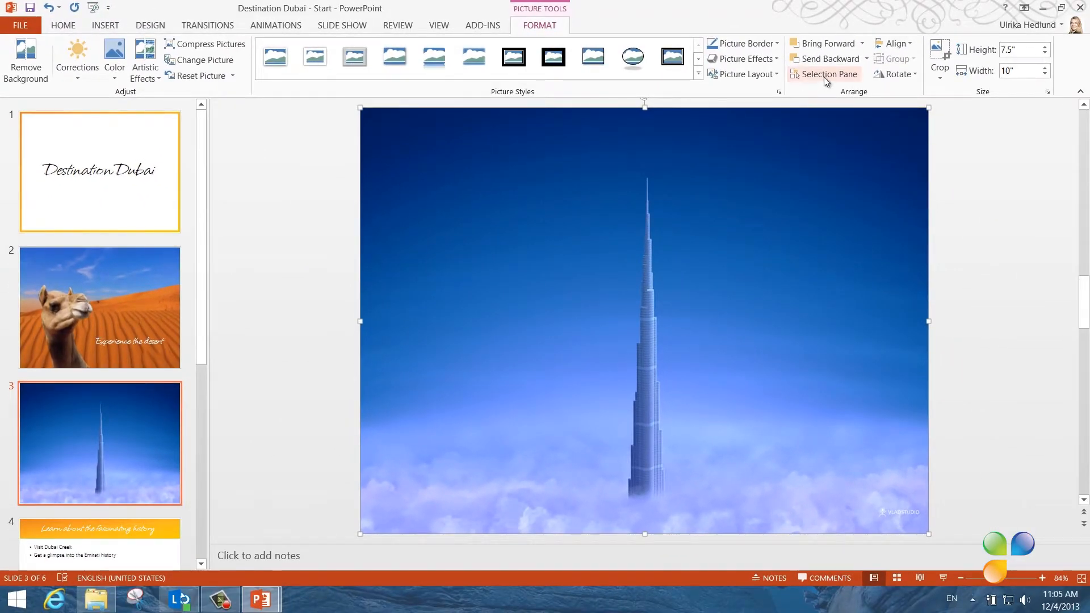
# Select the hidden Title 1 behind the tower photo in the Selection Pane
pyautogui.click(824, 74)
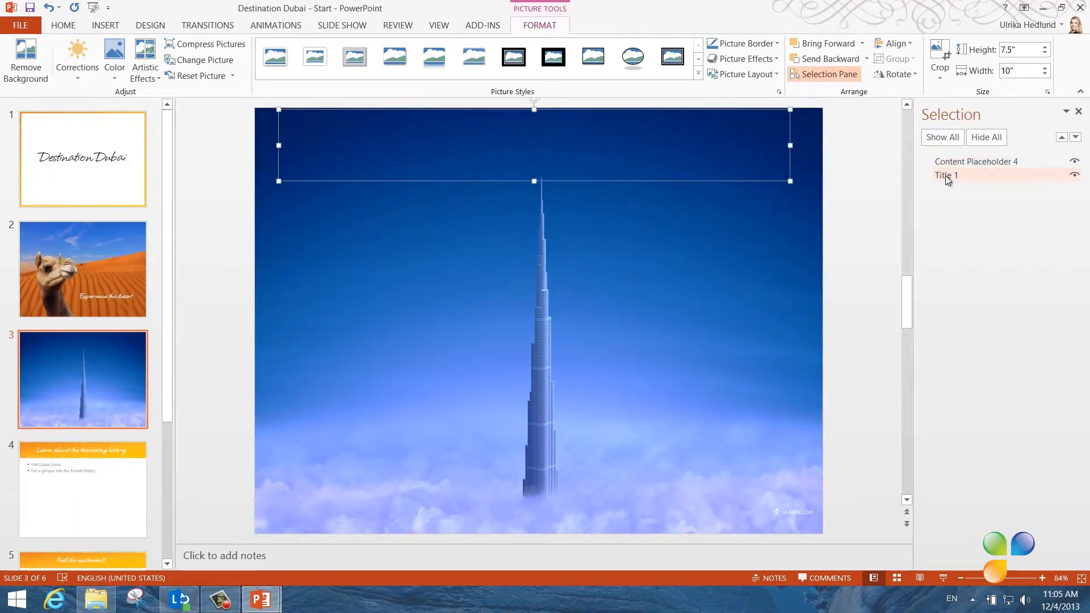
pyautogui.click(946, 161)
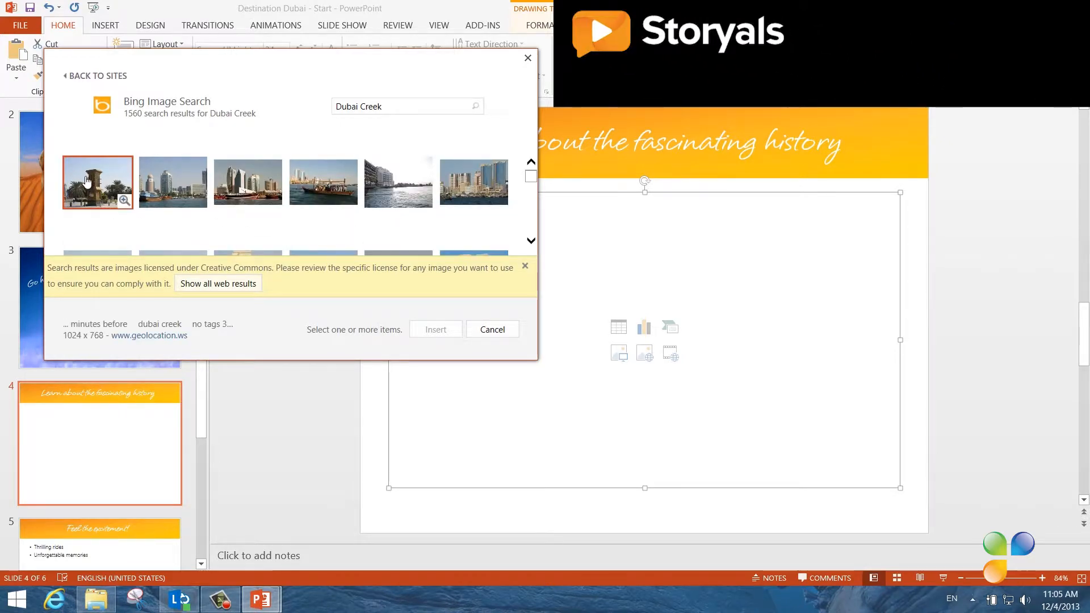
# Choose the Dubai Creek wind tower photo from the Bing search results
pyautogui.click(436, 329)
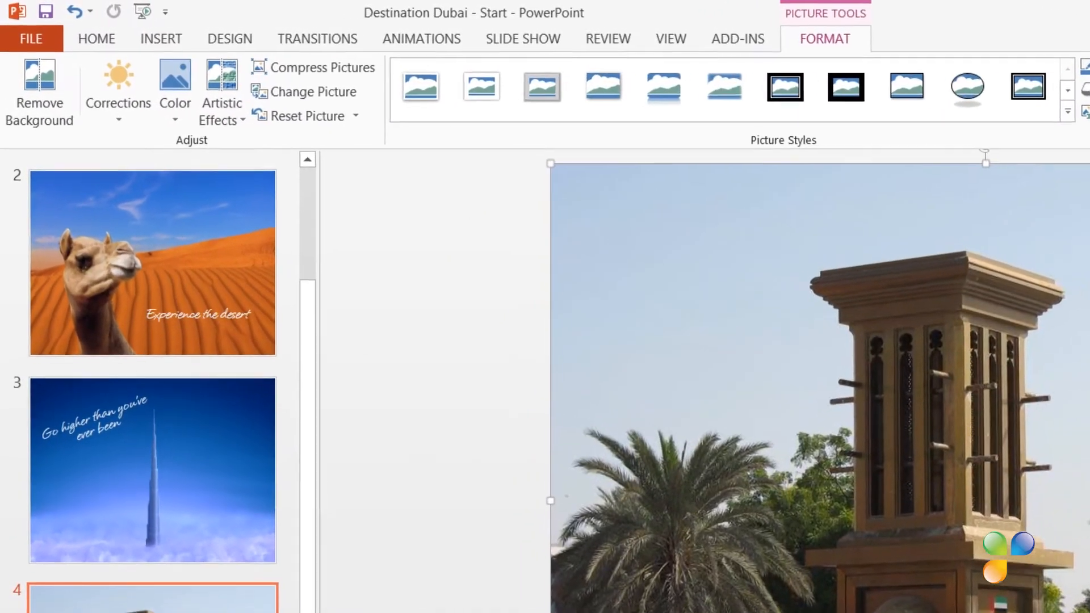
# Recolor the wind tower photo to Grayscale from the Color options
pyautogui.click(174, 90)
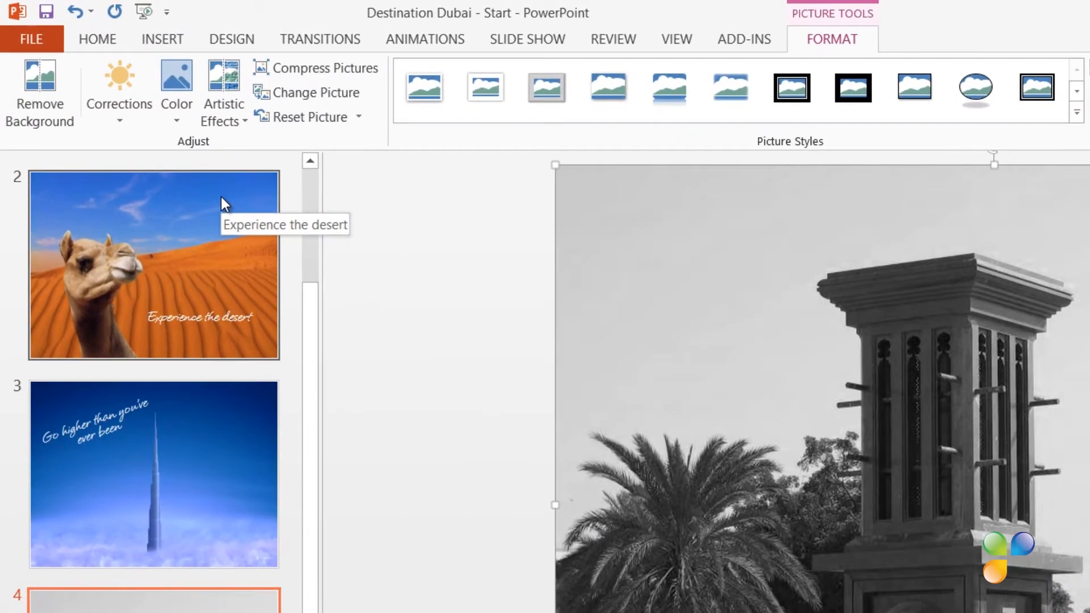
# Apply the Film Grain artistic effect to the grayscale wind tower photo
pyautogui.click(222, 93)
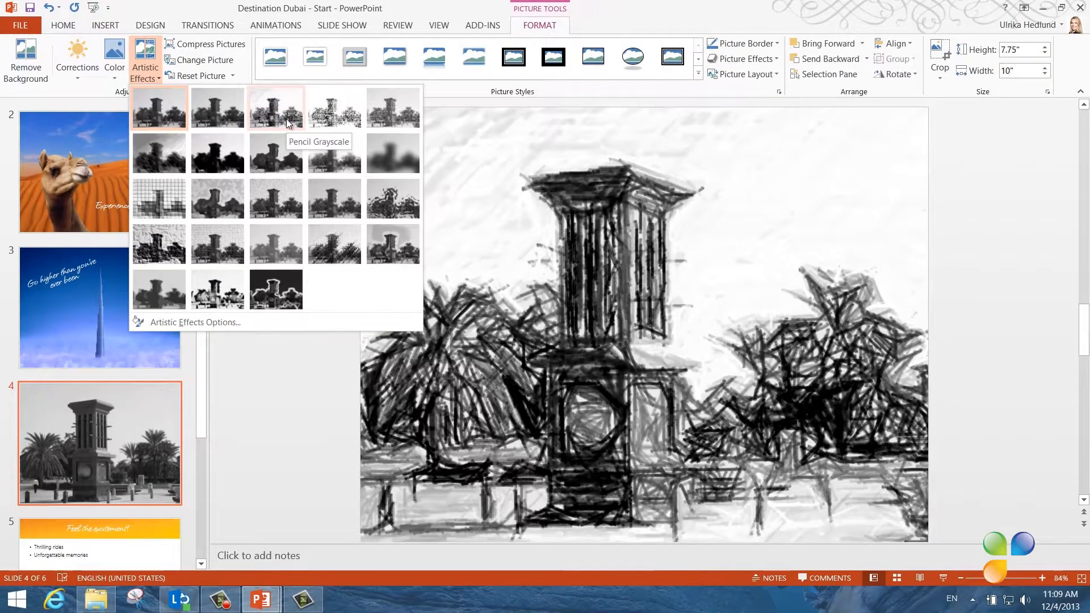
pyautogui.moveTo(293, 128)
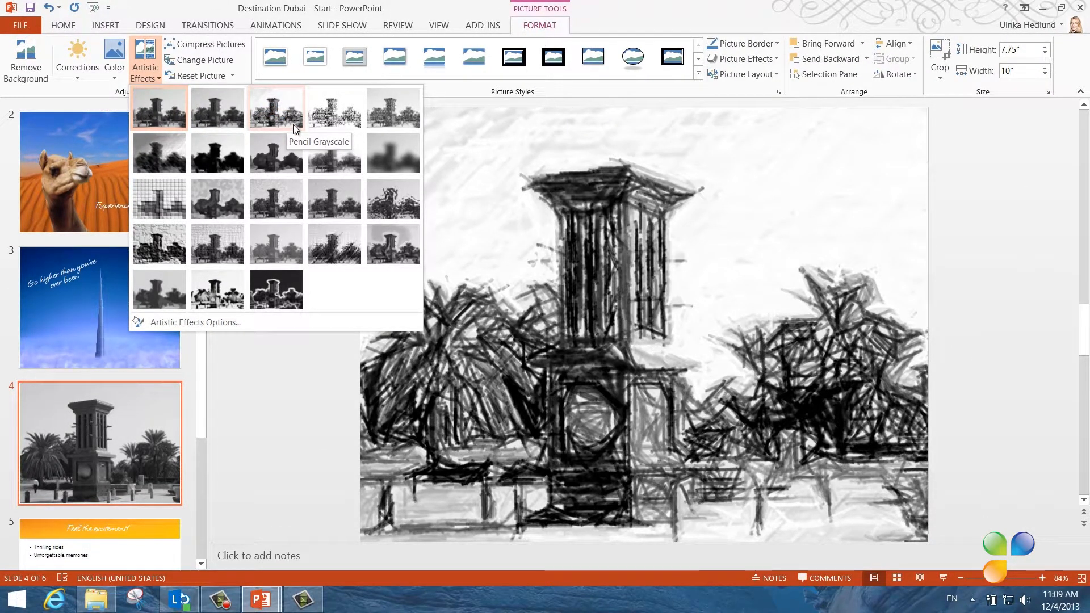
pyautogui.moveTo(392, 154)
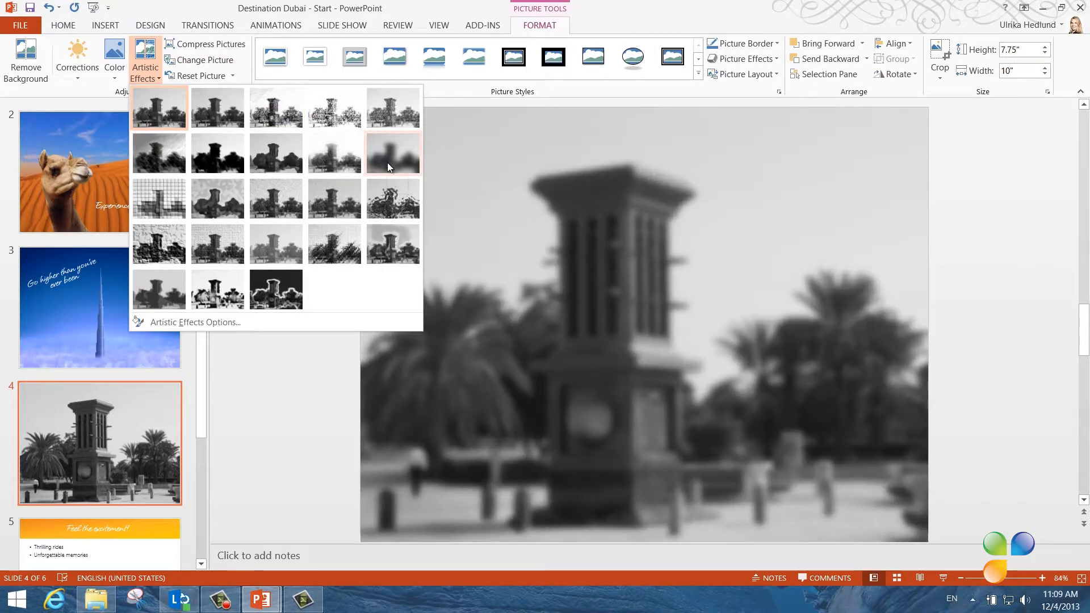
pyautogui.moveTo(391, 153)
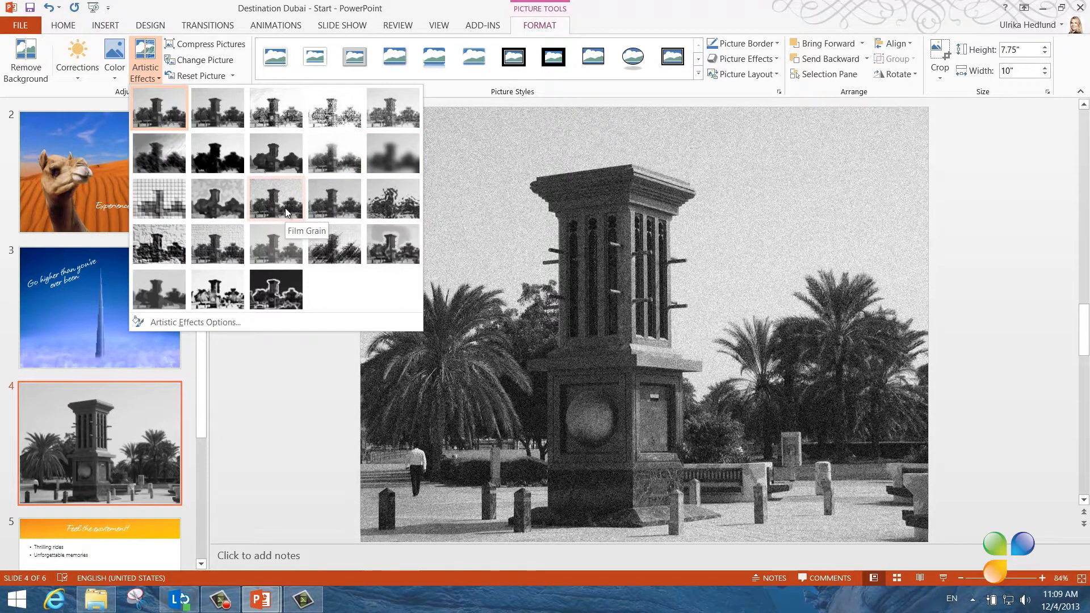
pyautogui.click(276, 199)
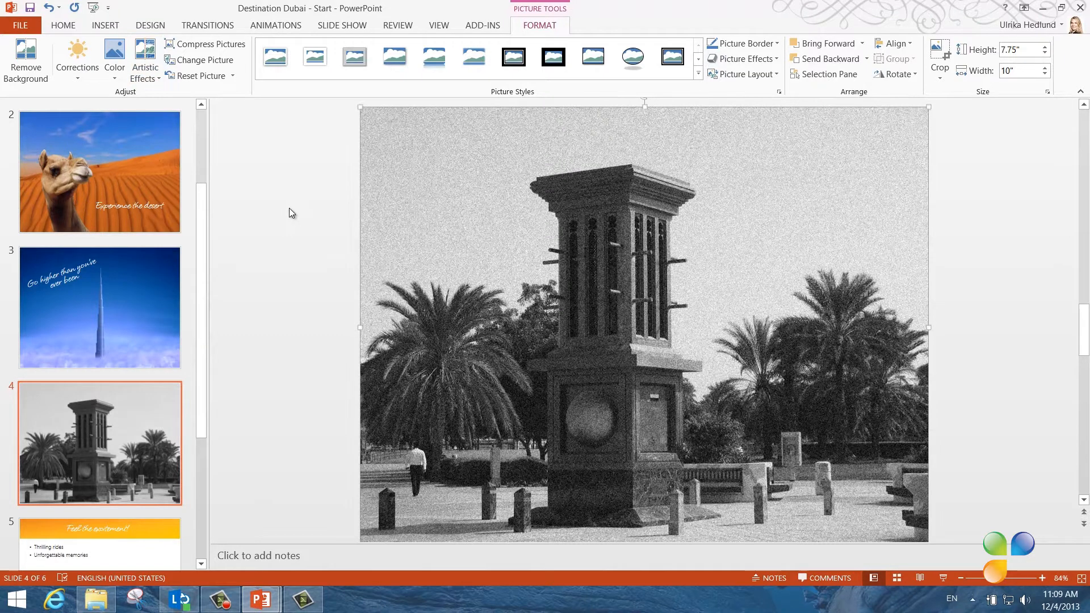
# Select slide 4's Title 1 in the Selection Pane to bring it forward
pyautogui.click(827, 74)
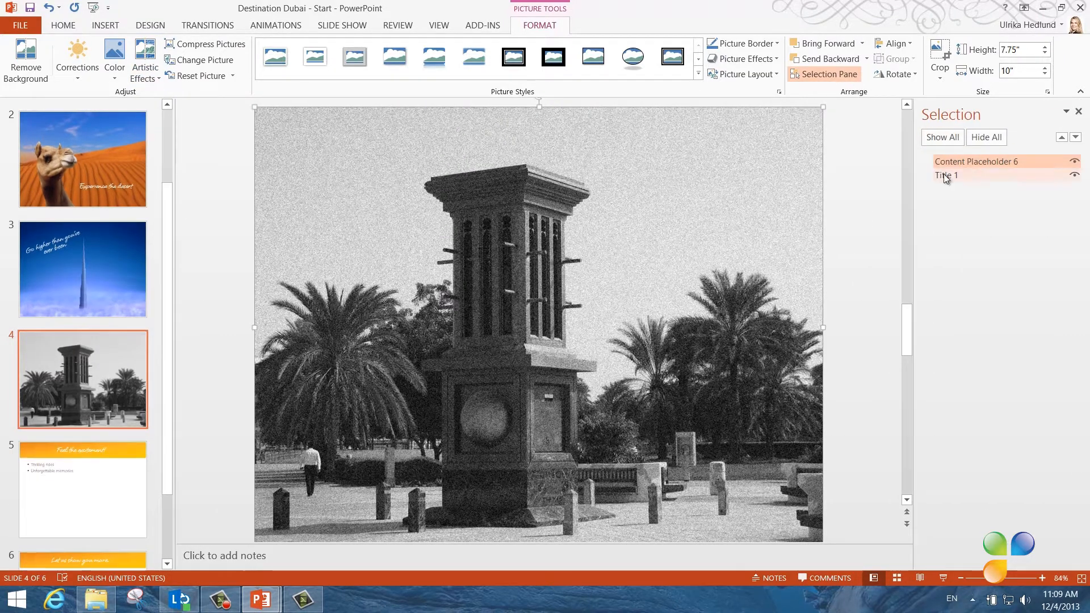
pyautogui.click(945, 175)
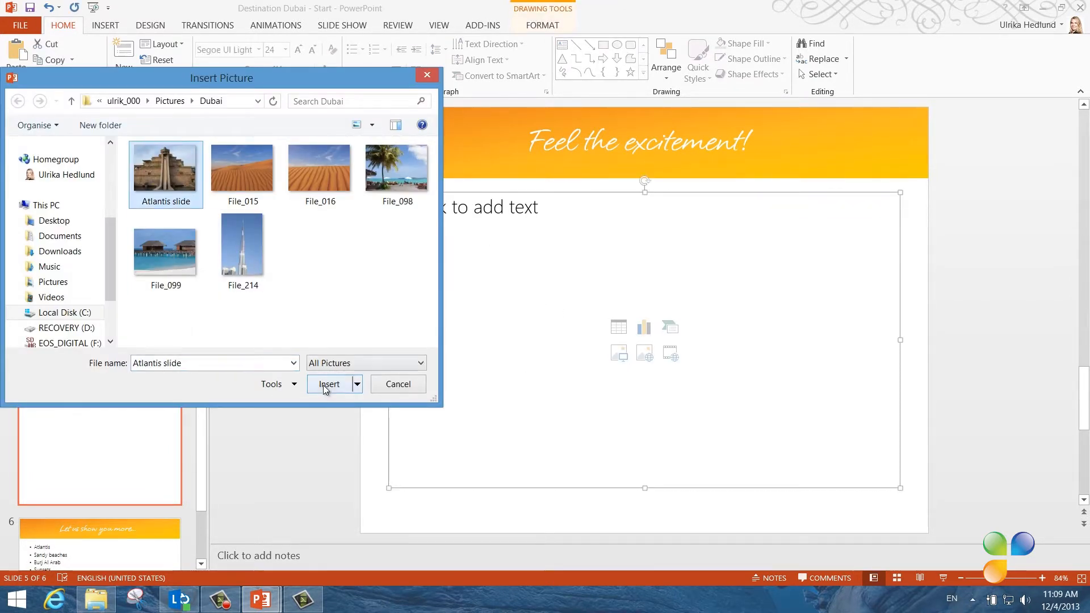
# Insert the Atlantis slide photo and select the Feel the excitement! title
pyautogui.click(328, 384)
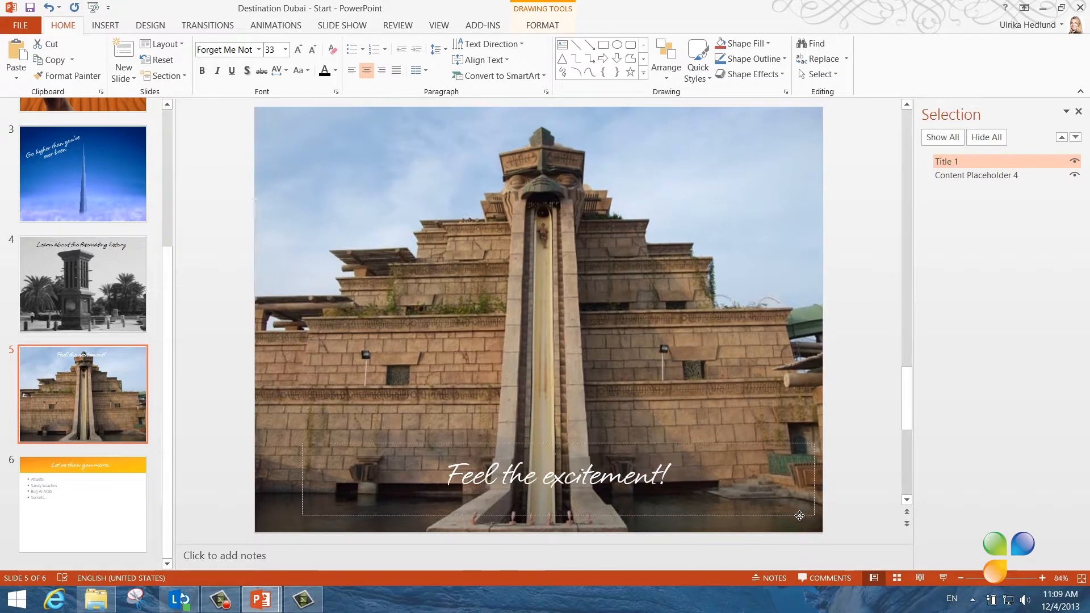
pyautogui.click(552, 476)
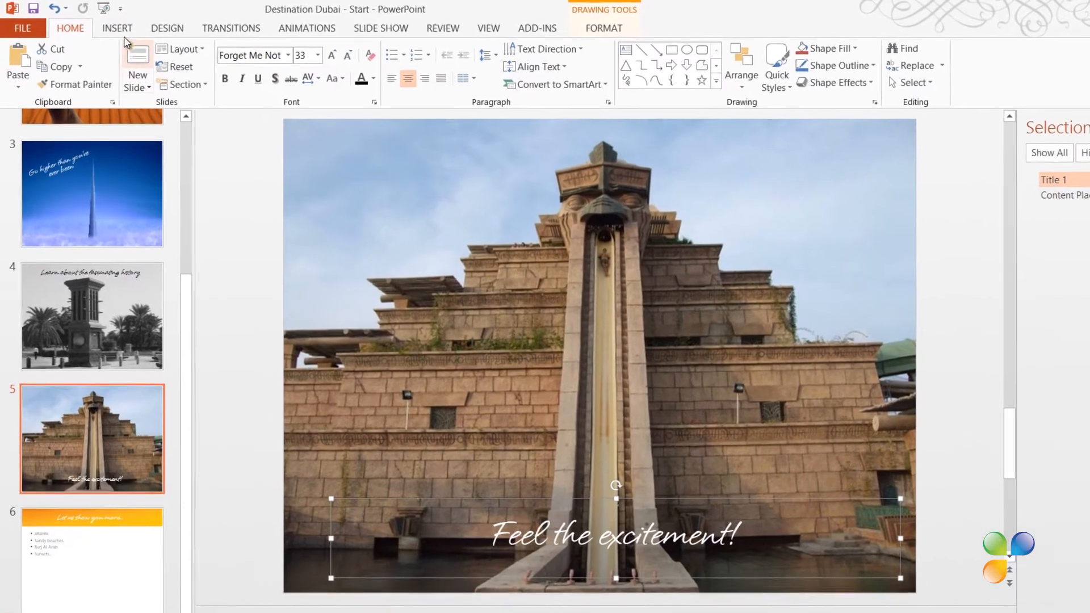
# Draw a rectangle over the photo's lower part with Title 1 ordered above it
pyautogui.click(310, 77)
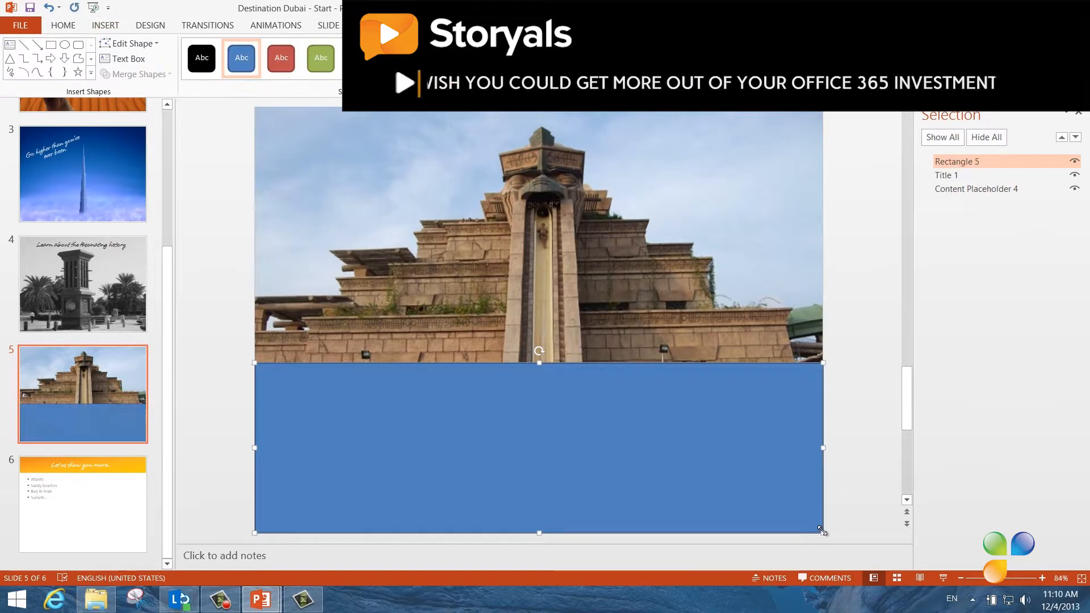
pyautogui.click(1074, 137)
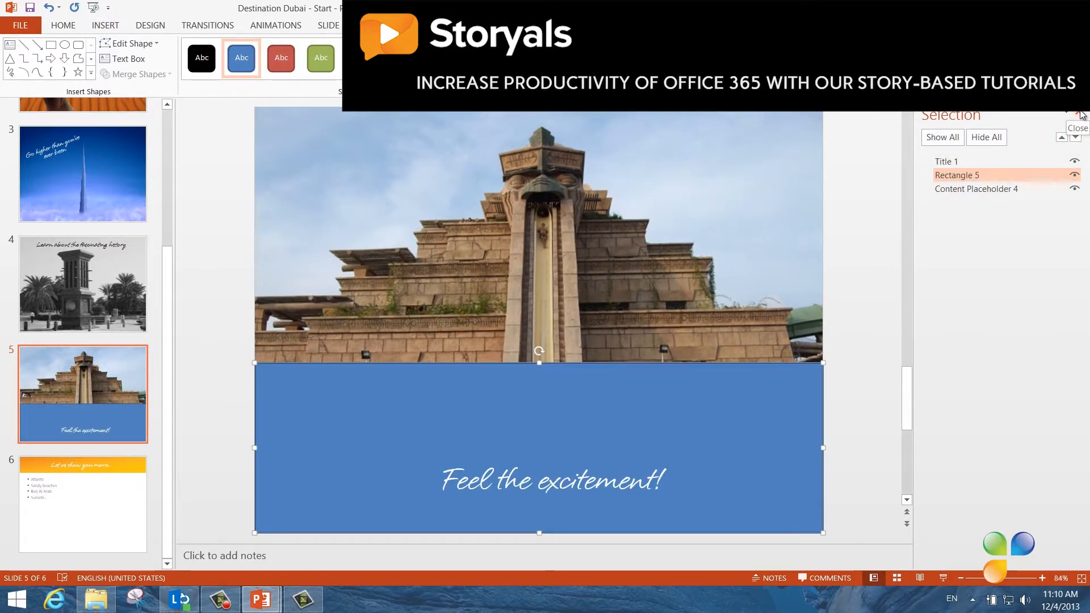
pyautogui.click(105, 25)
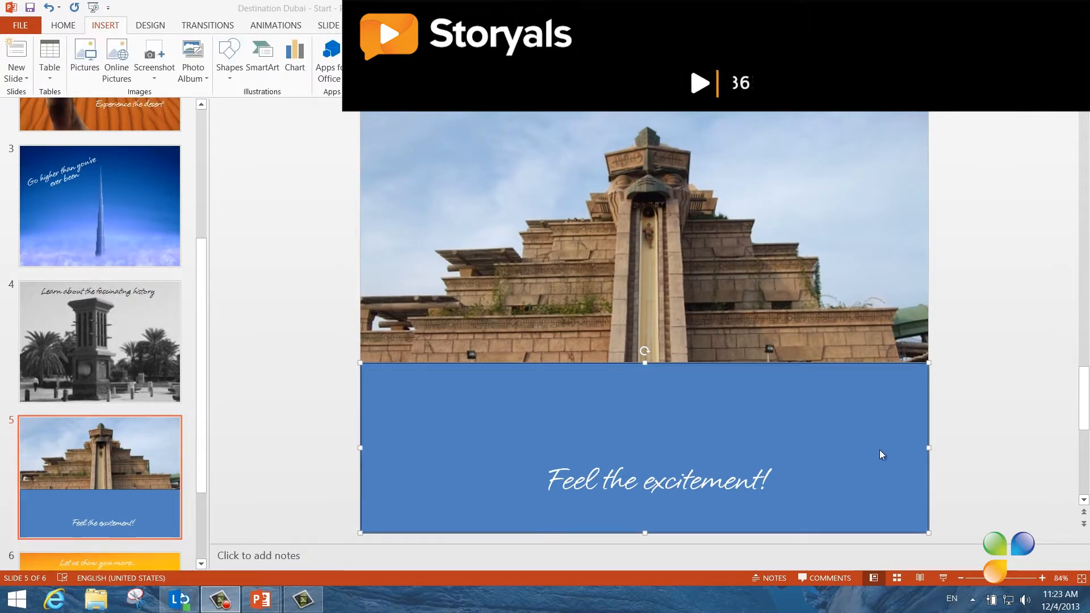
pyautogui.rightClick(645, 451)
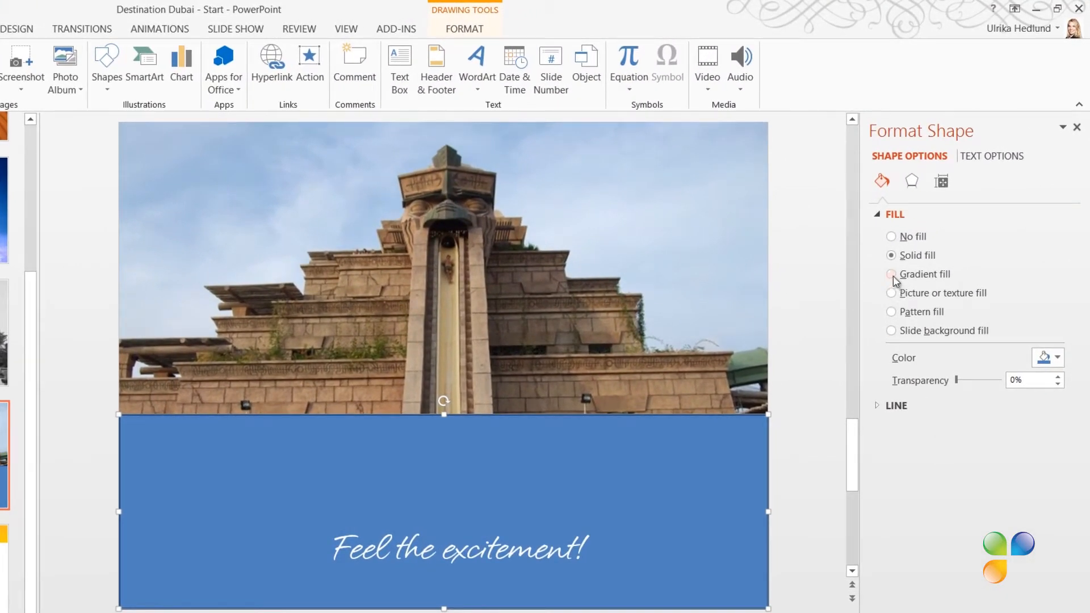
# Give the rectangle a black gradient fill fading to transparent, with no outline
pyautogui.click(892, 274)
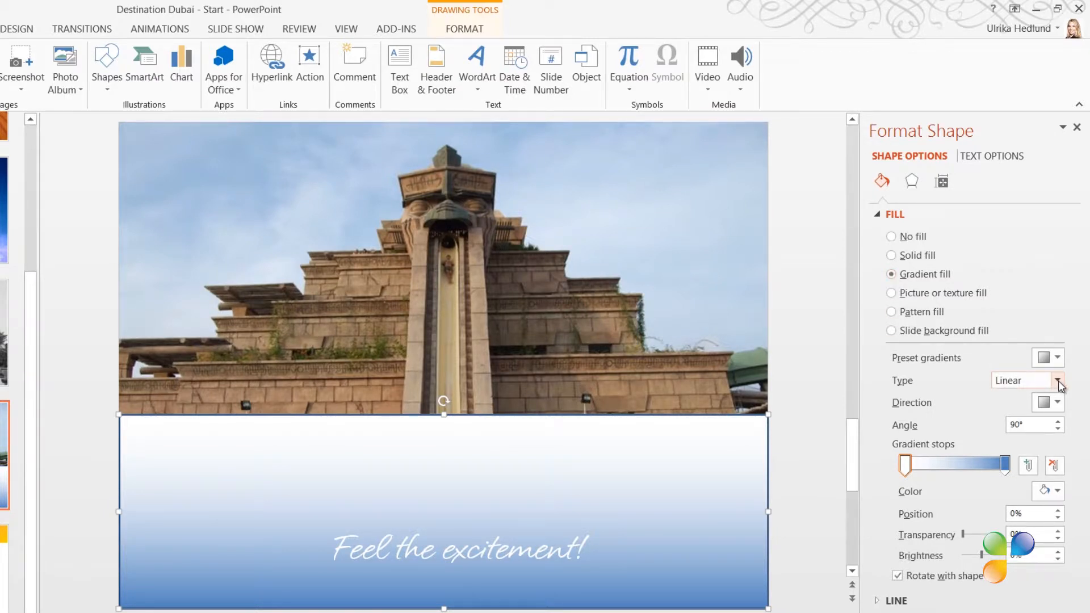
pyautogui.click(1056, 402)
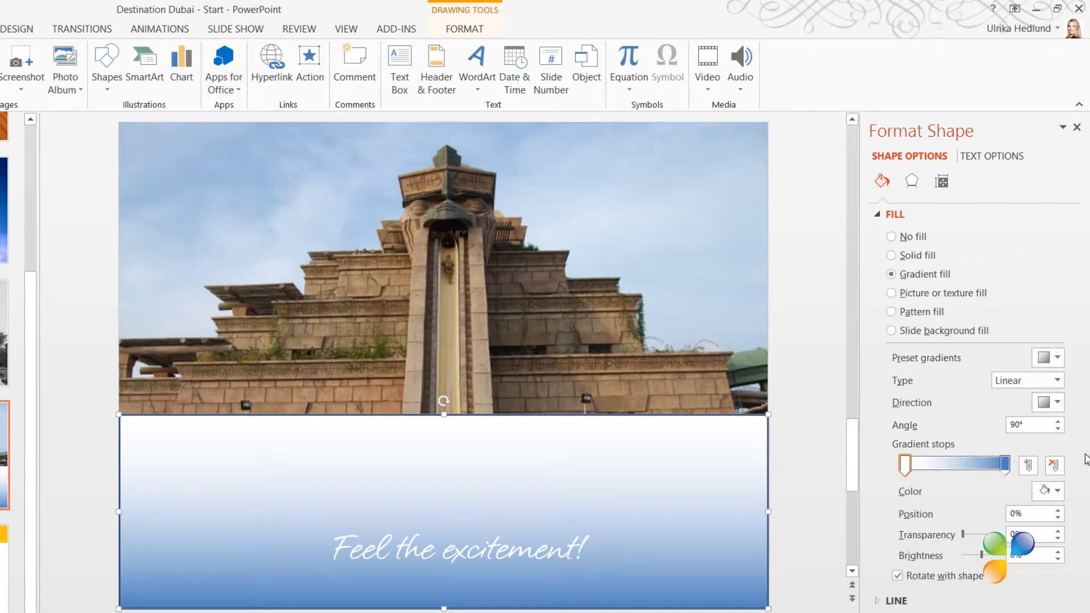
pyautogui.click(1055, 491)
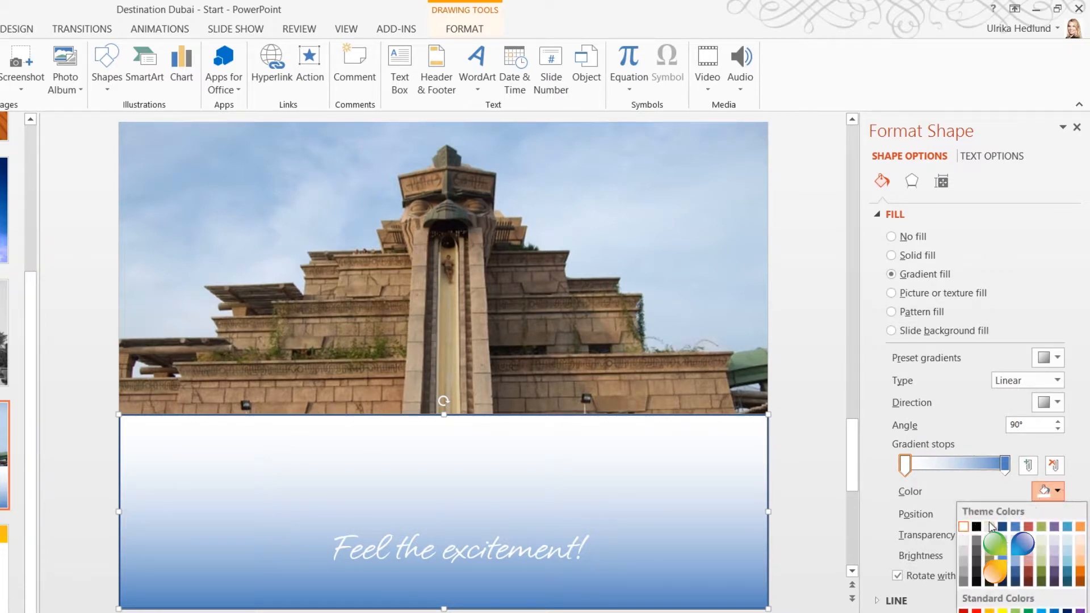
pyautogui.click(975, 526)
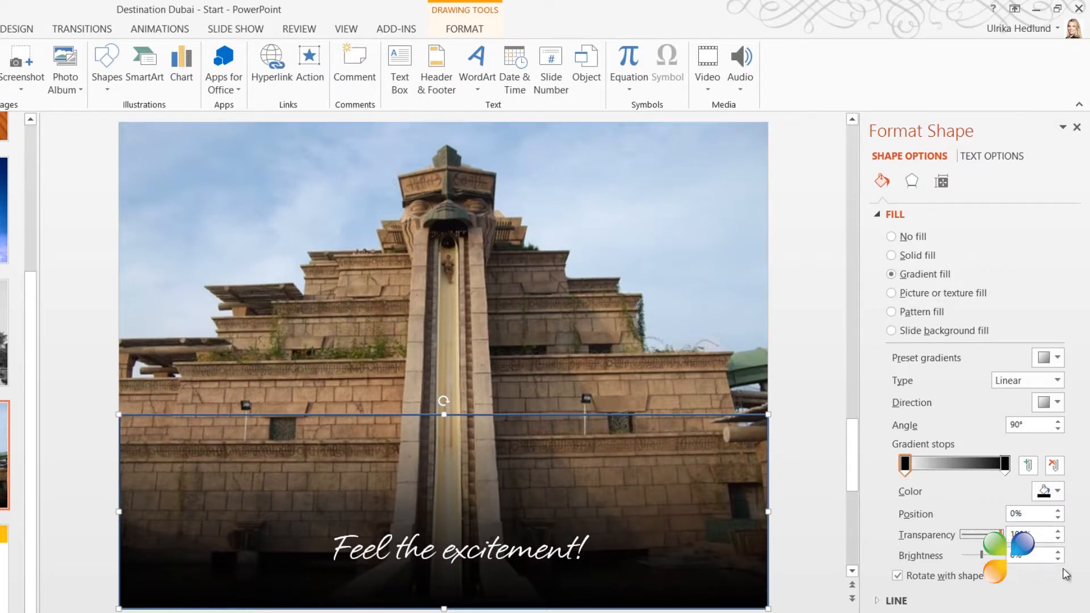
pyautogui.click(895, 214)
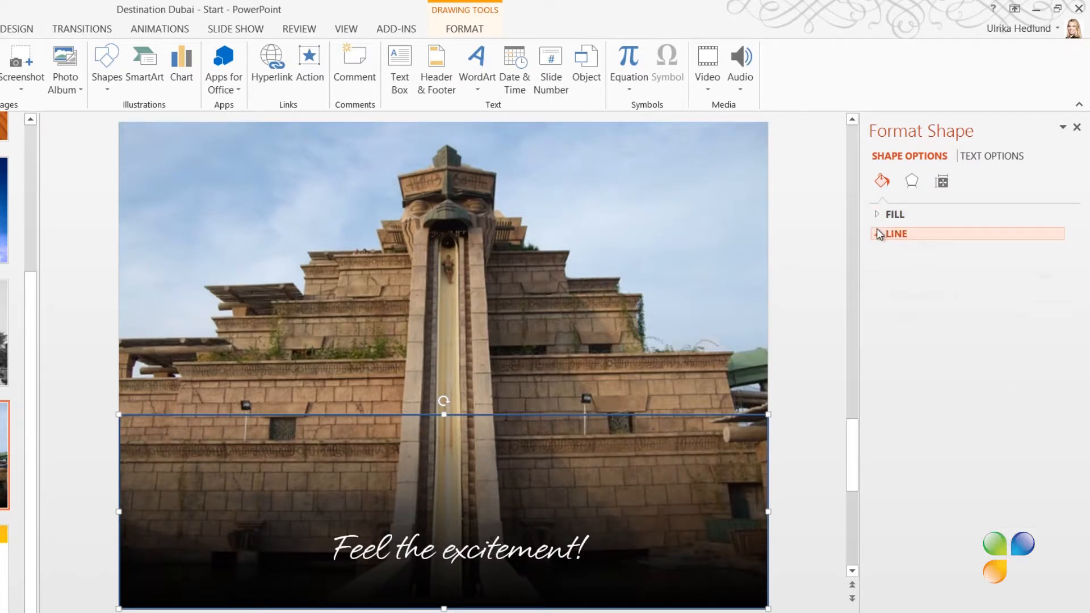
pyautogui.click(895, 233)
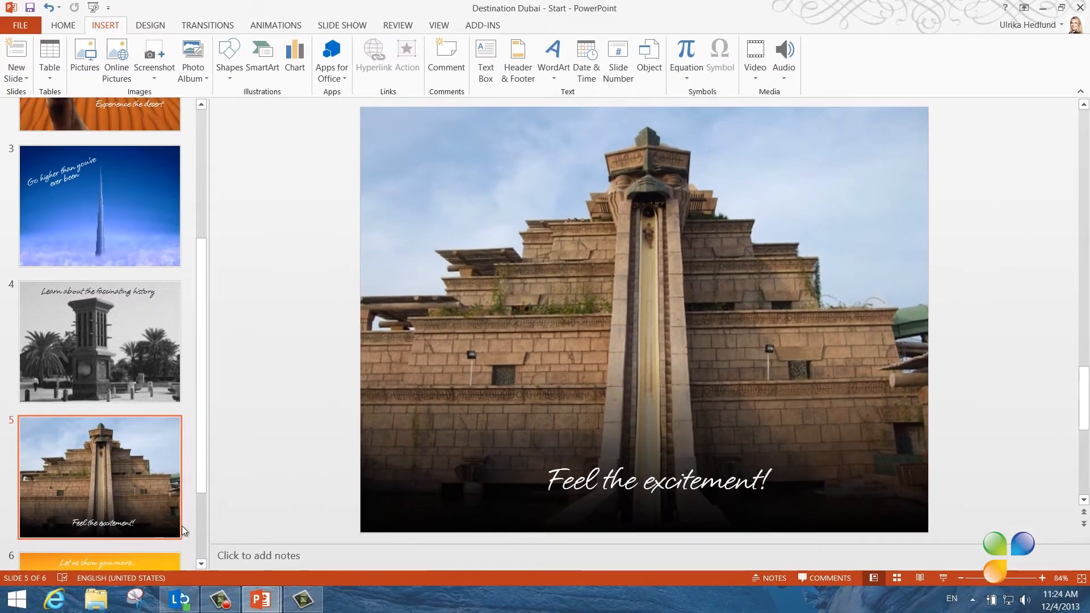
# Insert all the Dubai photos onto slide 6 and set their width to 1.8
pyautogui.click(99, 561)
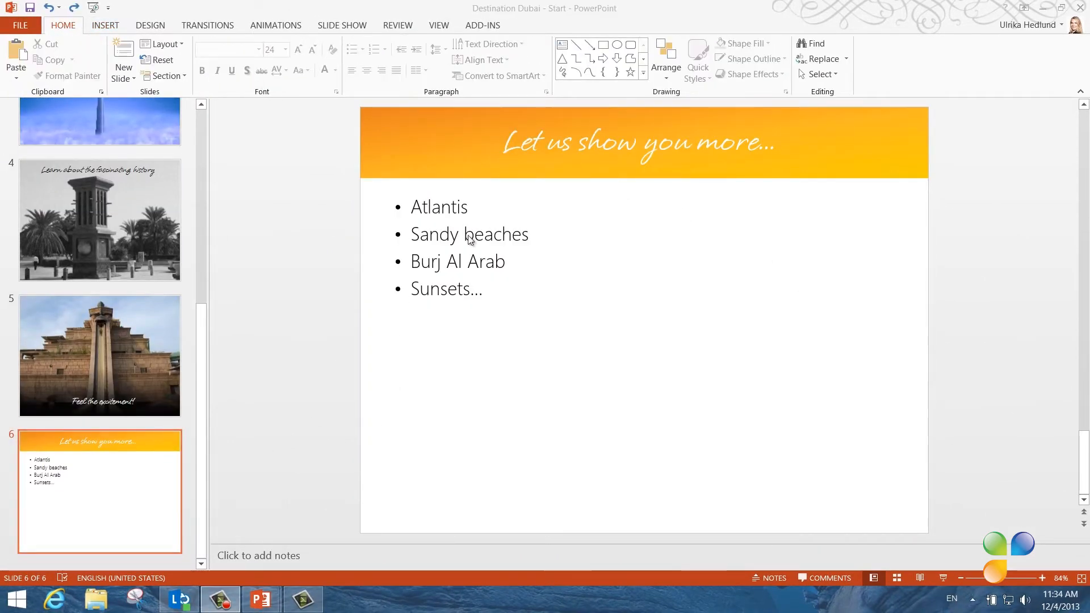
pyautogui.click(105, 25)
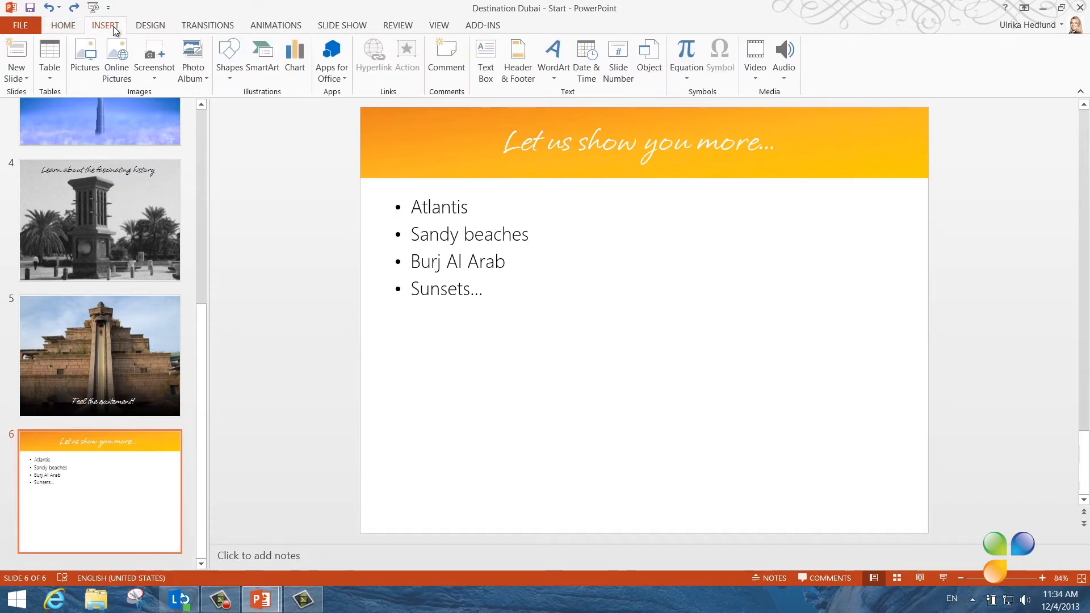
pyautogui.click(84, 55)
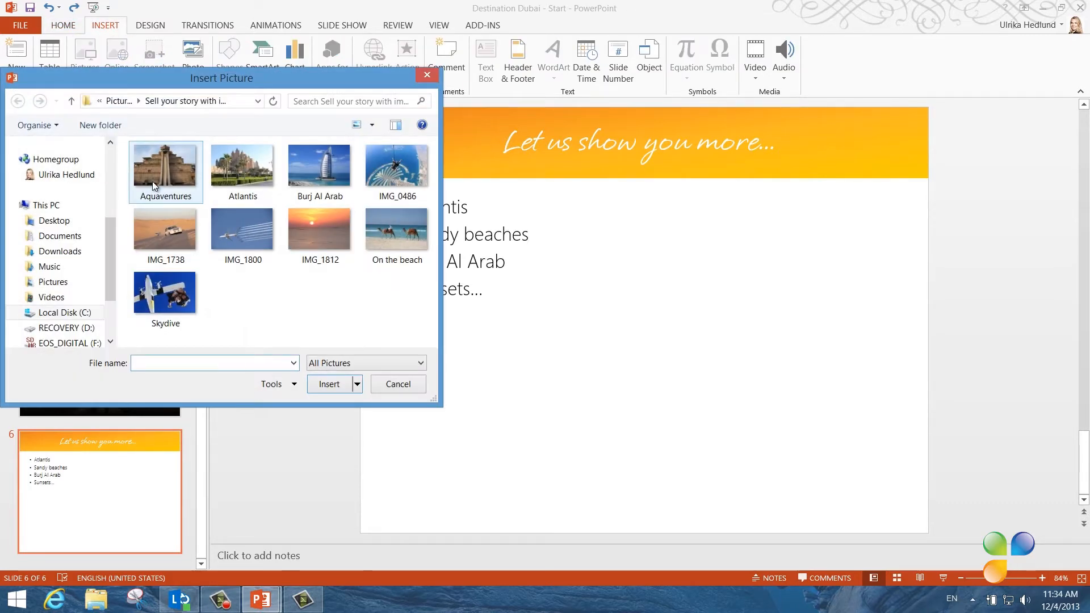
pyautogui.click(165, 167)
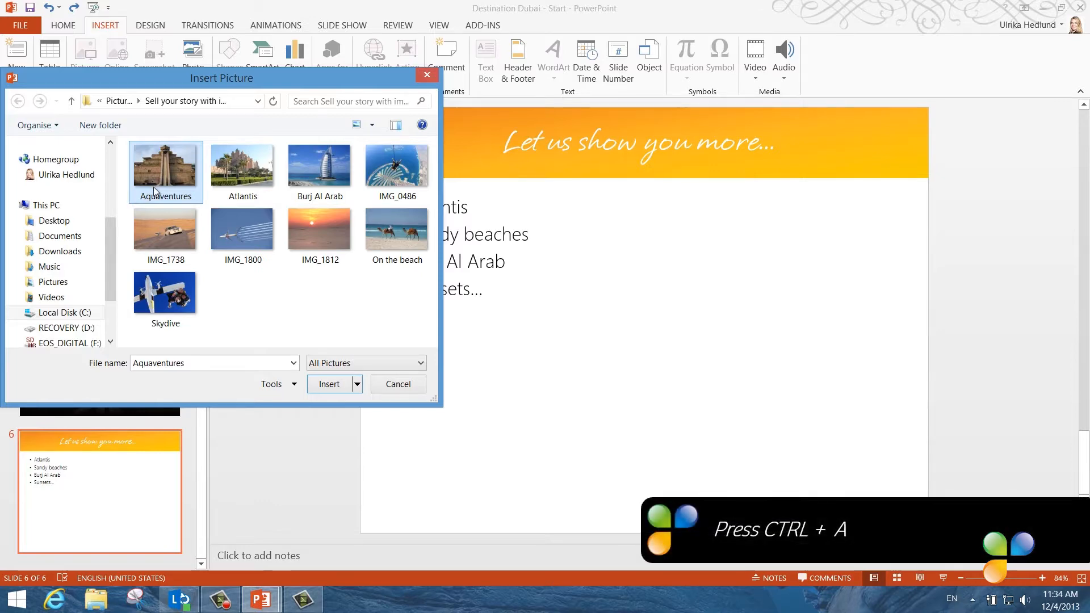
pyautogui.click(329, 384)
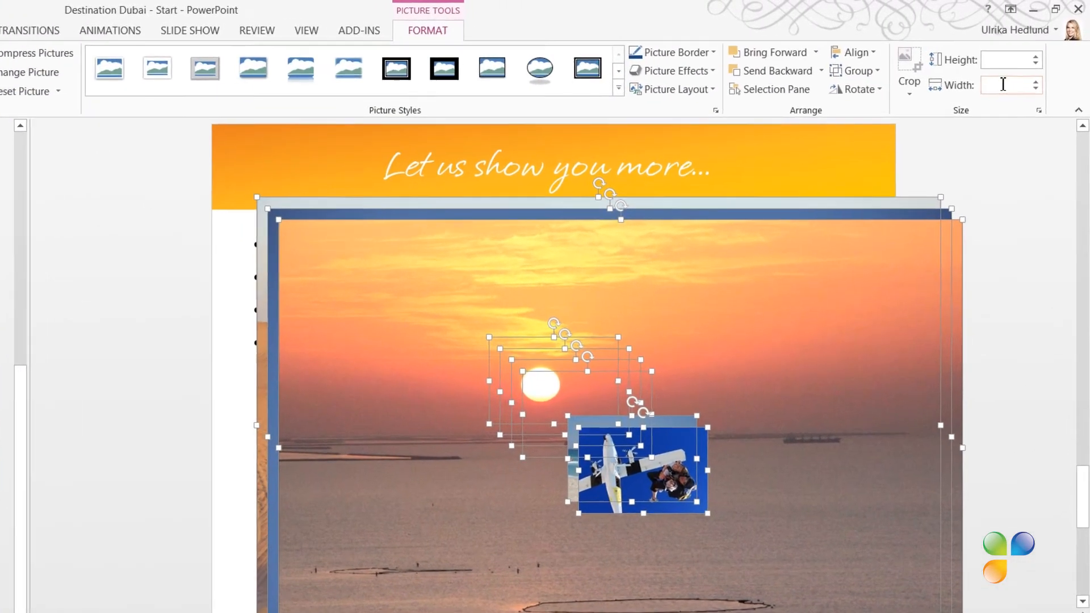
pyautogui.write('1.8')
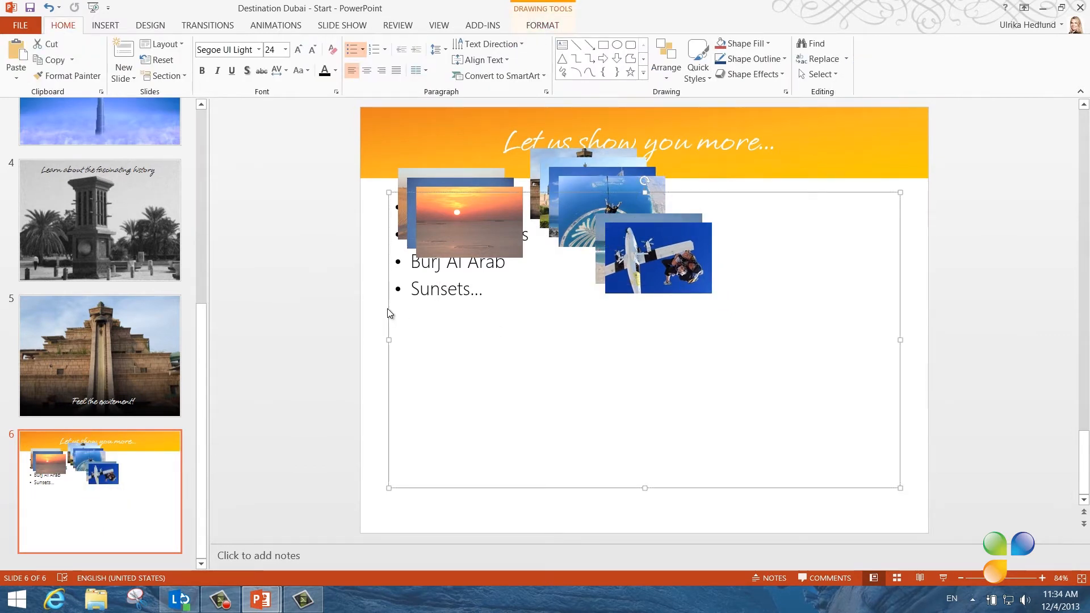
# Arrange the nine photos in a 3x3 grid and group them together
pyautogui.click(775, 395)
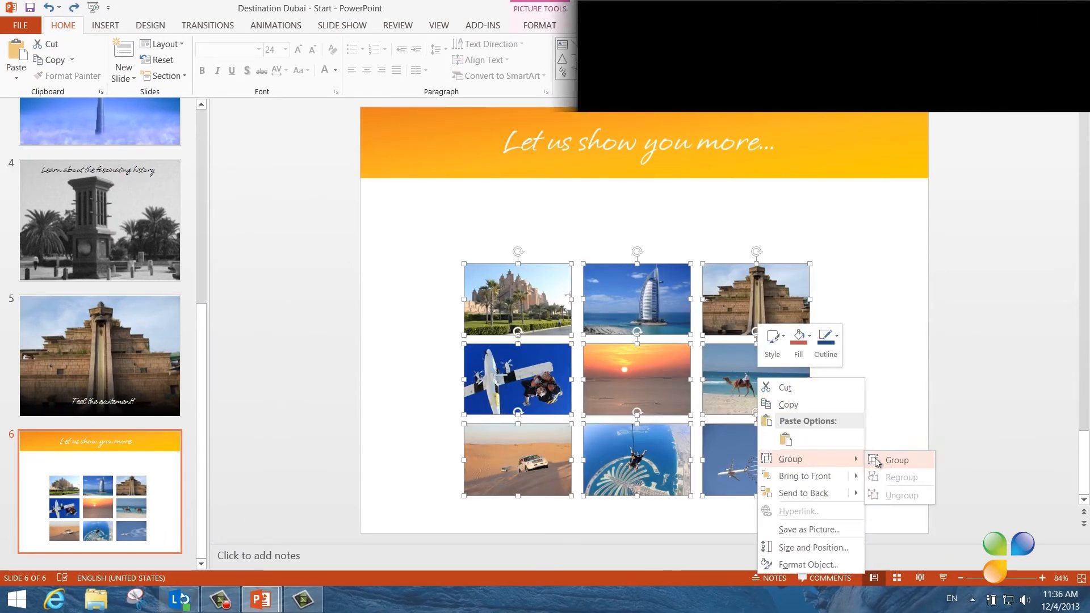
pyautogui.click(896, 459)
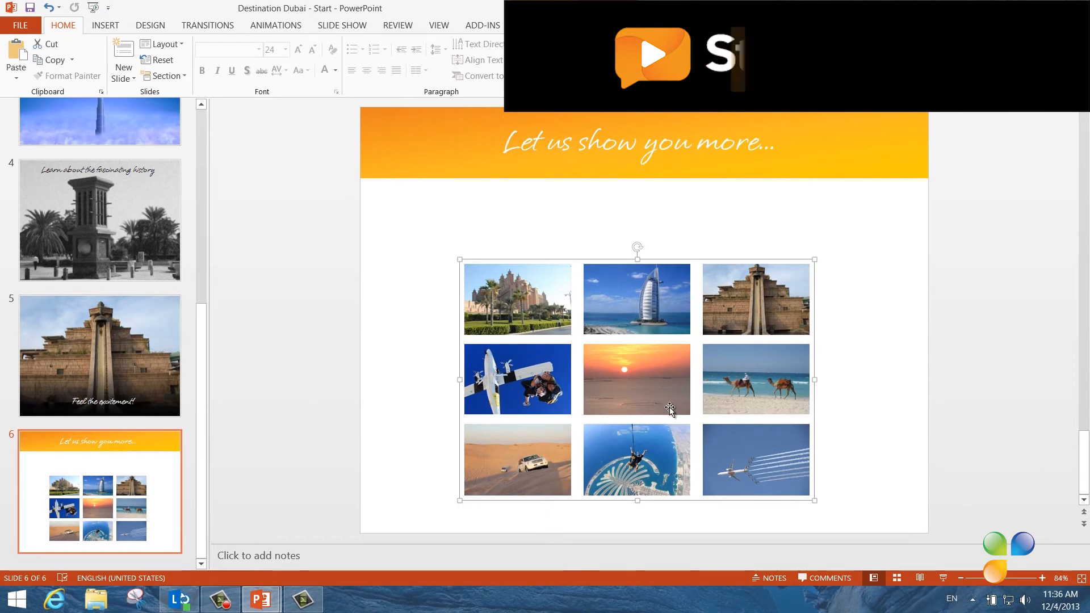